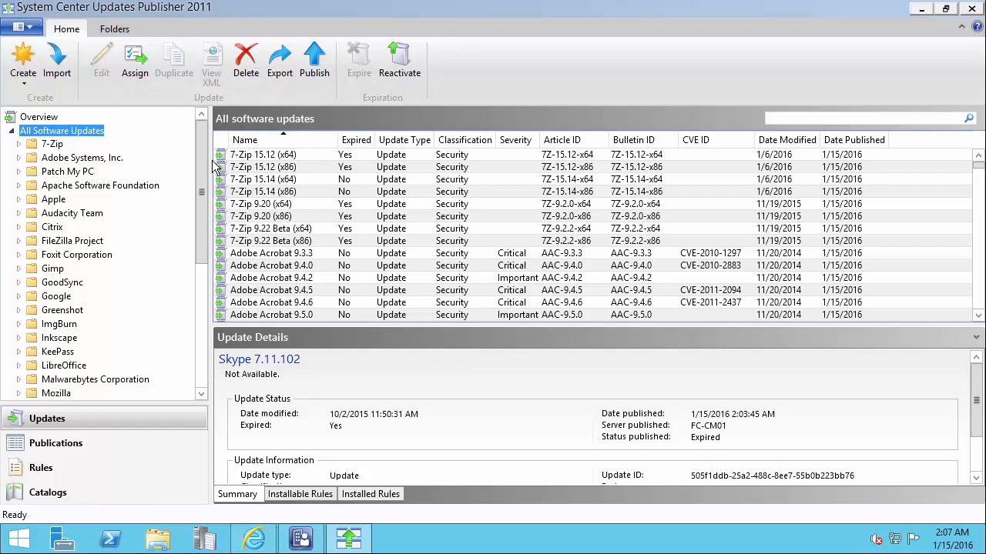
Browse the Skype updates folder and begin selecting its expired Skype versions
{"action": "scroll", "scroll_direction": "down", "scroll_amount": 3}
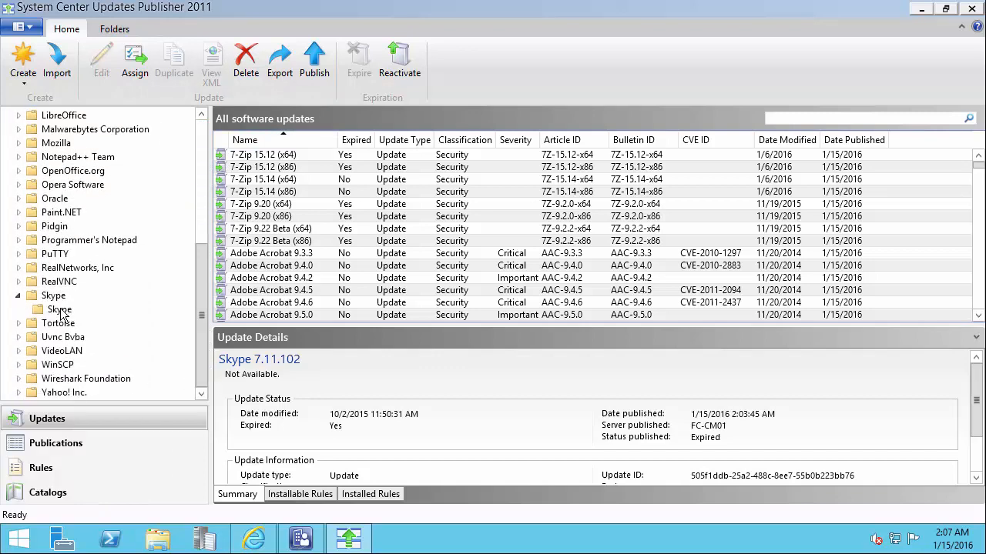
{"action": "left_click", "coordinate": [59, 309]}
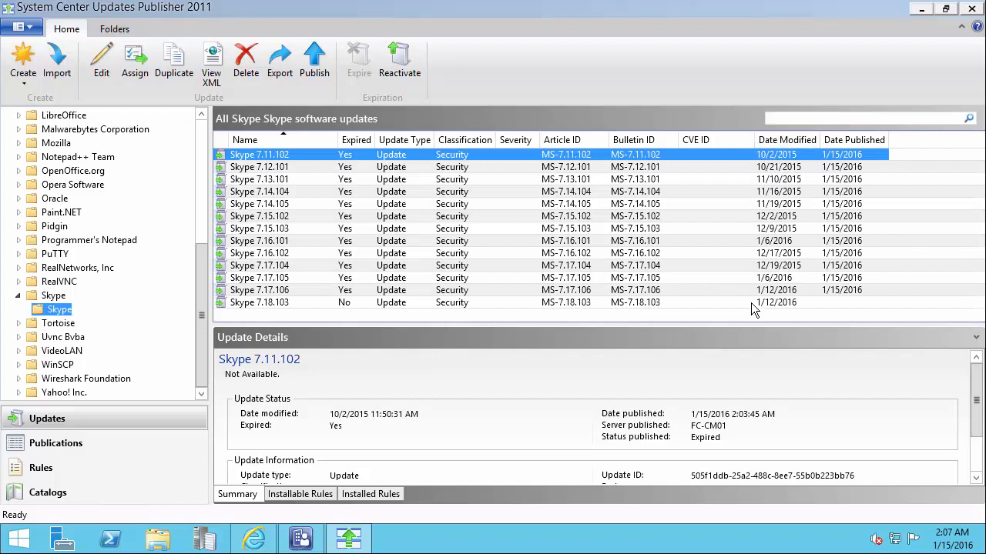
{"action": "left_click", "coordinate": [259, 290]}
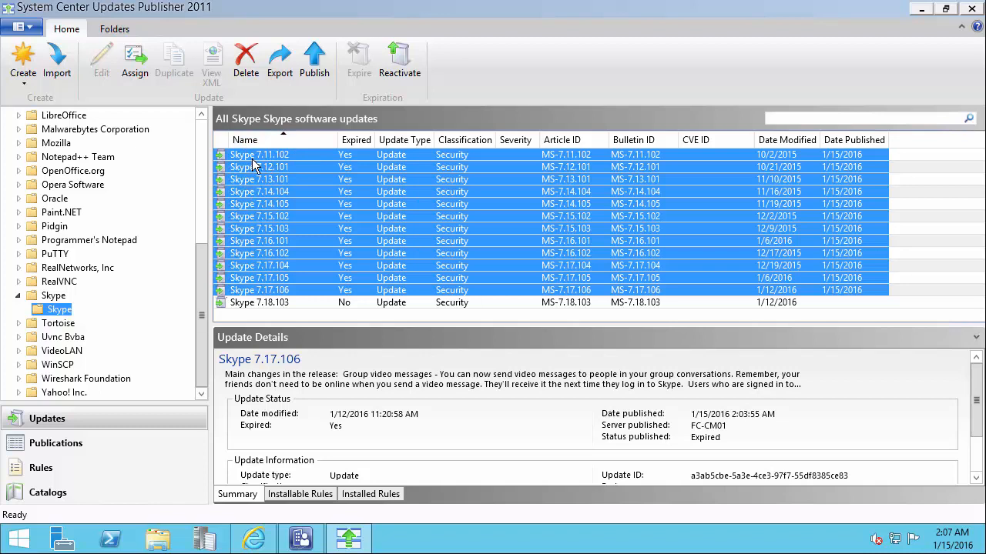
{"action": "mouse_move", "coordinate": [271, 188]}
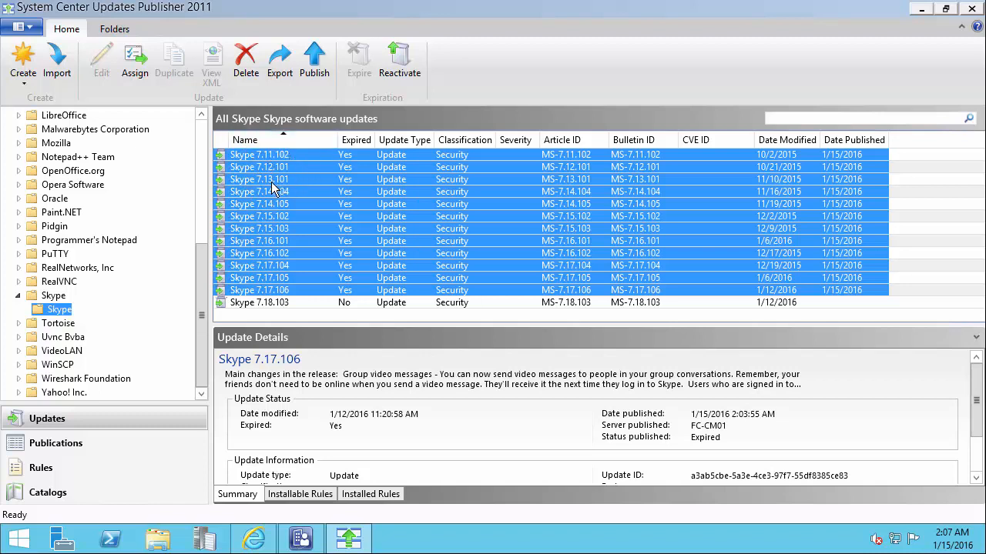
{"action": "mouse_move", "coordinate": [240, 335]}
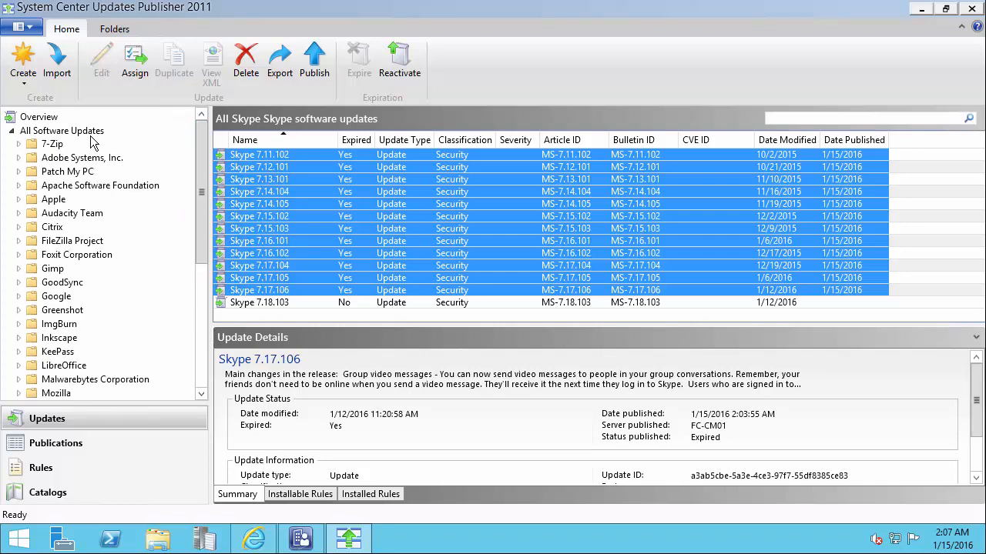
Show All Software Updates sorted by the Expired column, with expired updates grouped together
{"action": "left_click", "coordinate": [62, 130]}
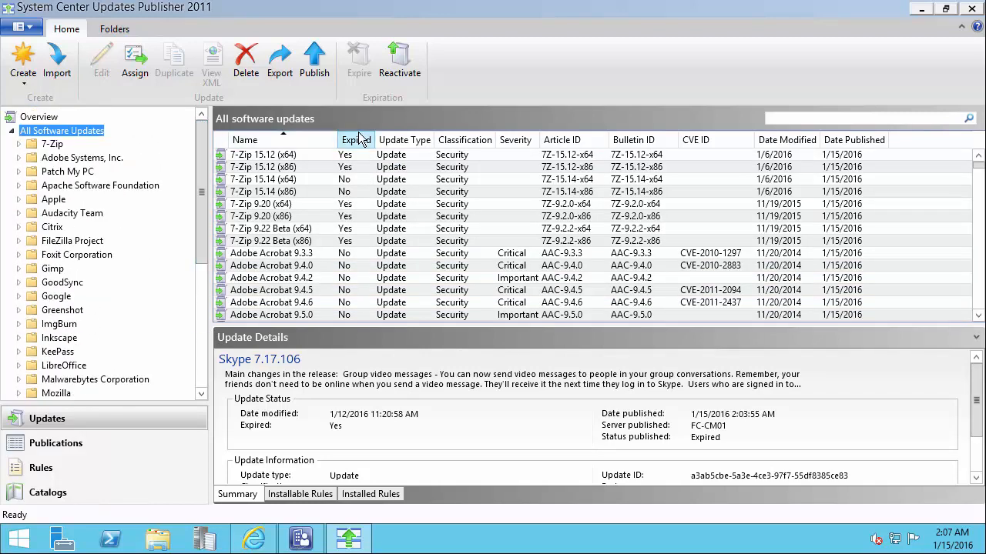
{"action": "left_click", "coordinate": [356, 139]}
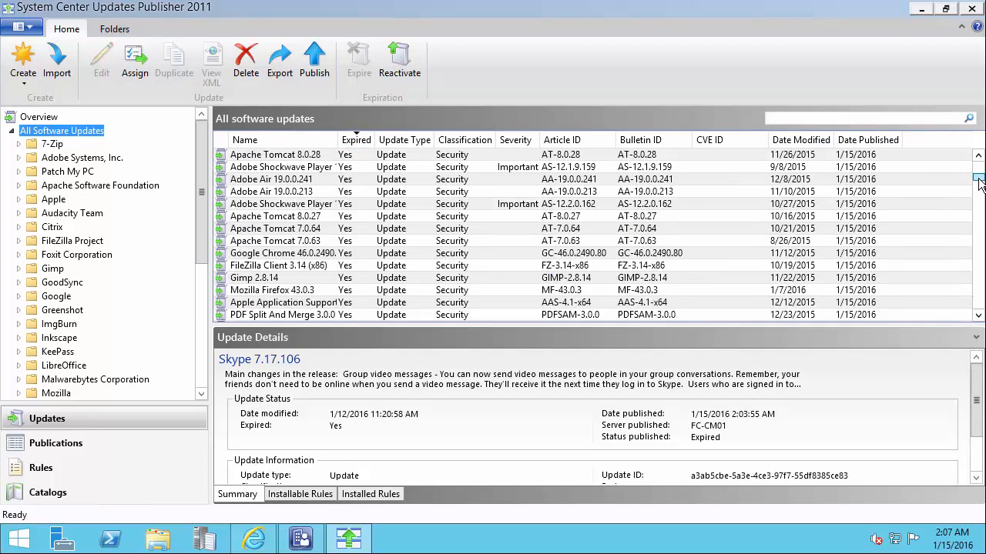
{"action": "scroll", "scroll_direction": "down", "scroll_amount": 3}
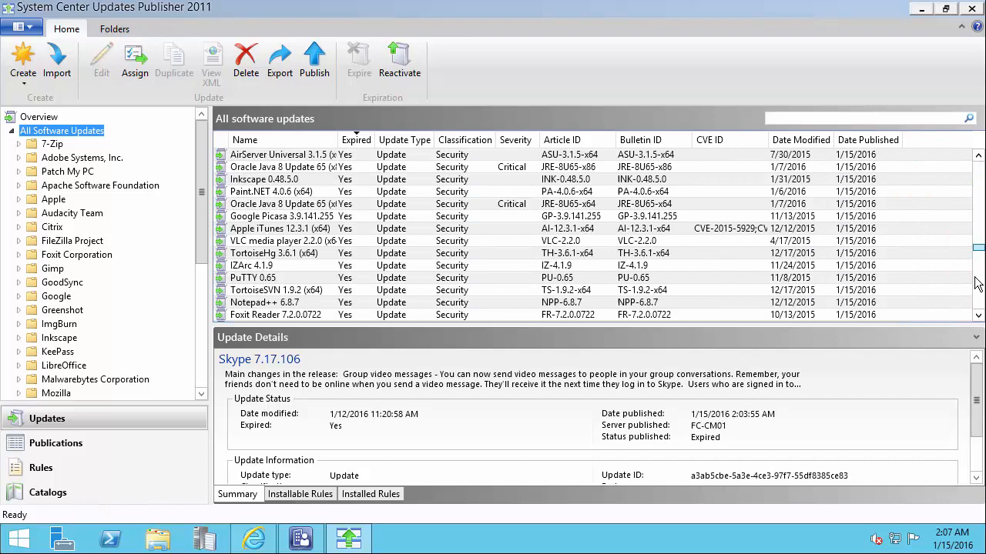
{"action": "left_click", "coordinate": [244, 139]}
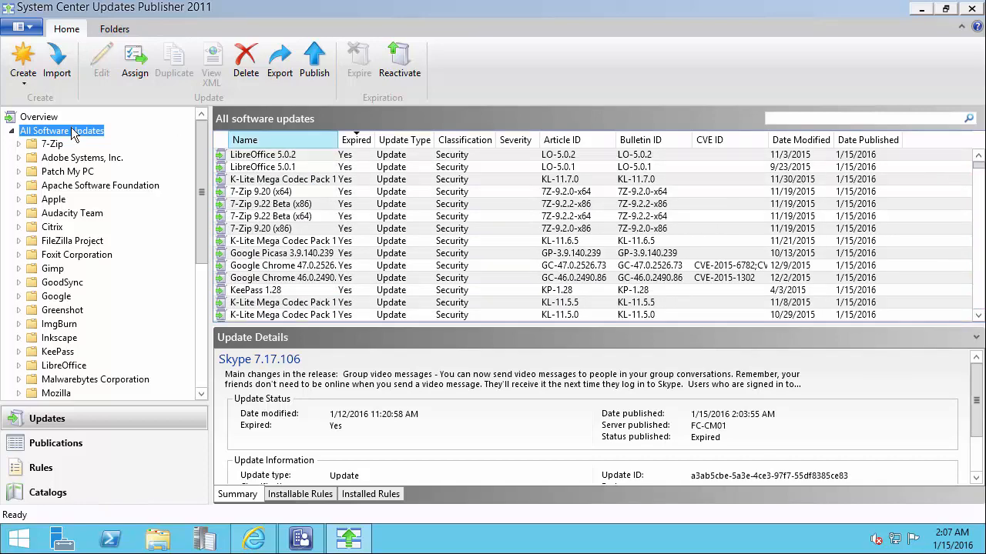
From Overview, tick Patch My PC SCUP Catalog in the import wizard and continue
{"action": "left_click", "coordinate": [38, 116]}
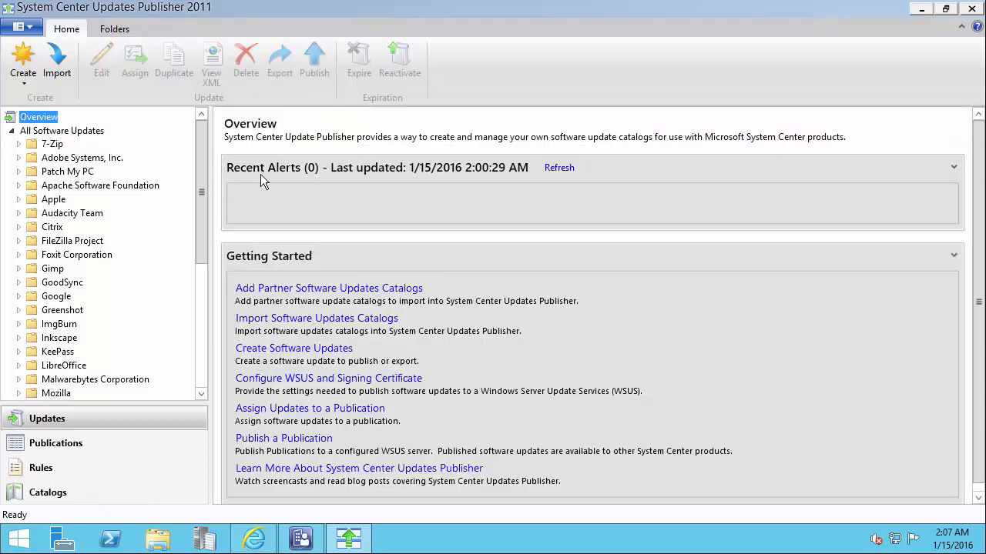
{"action": "mouse_move", "coordinate": [280, 181]}
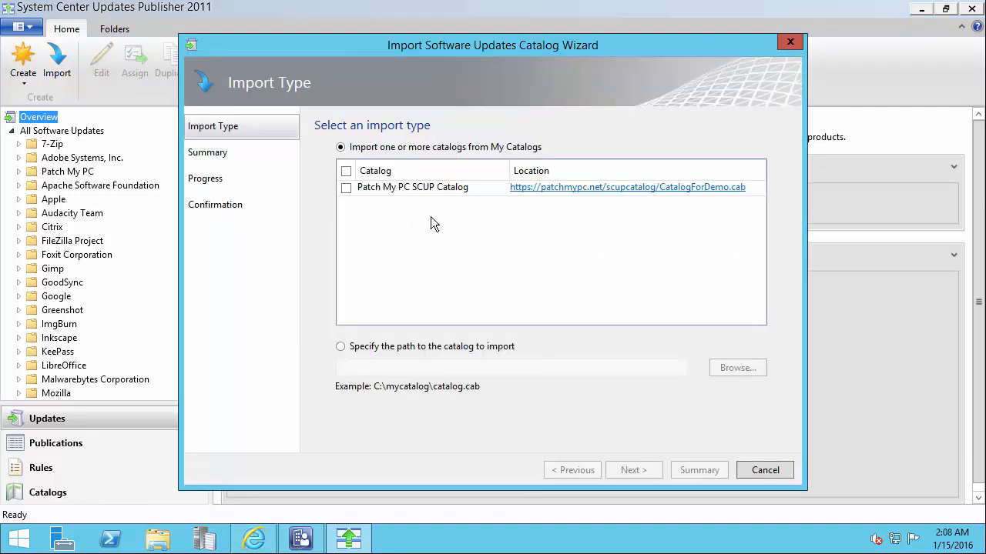
{"action": "left_click", "coordinate": [345, 187]}
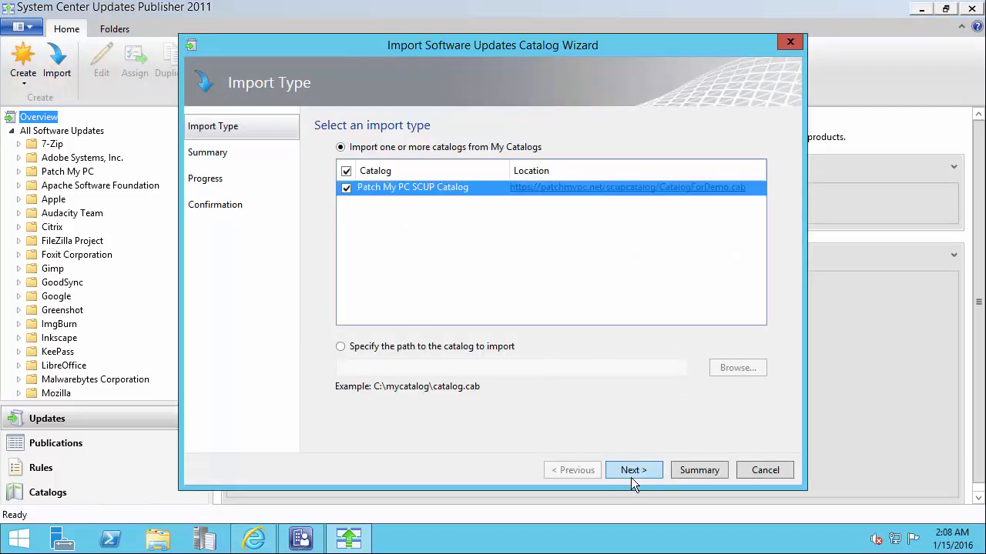
{"action": "left_click", "coordinate": [633, 469]}
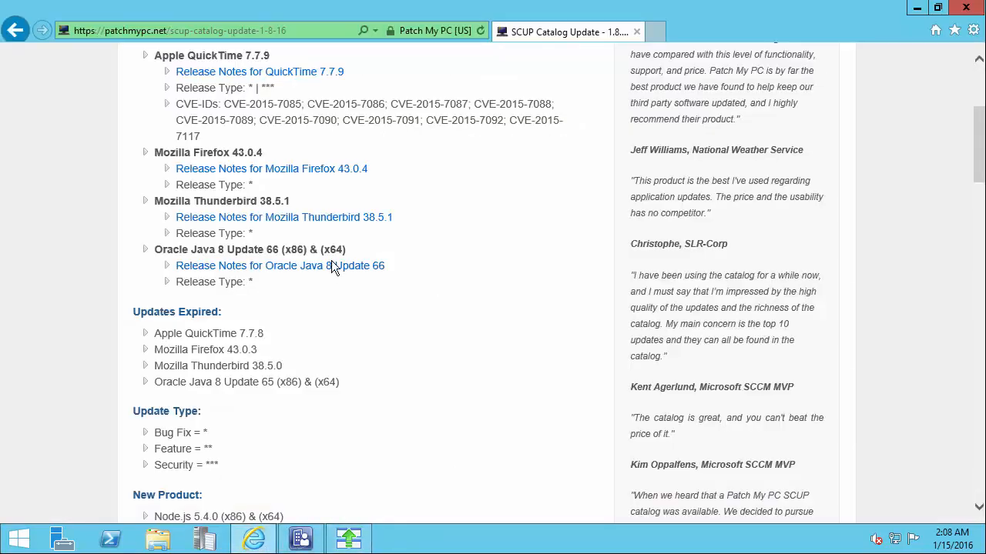
{"action": "scroll", "scroll_direction": "up", "scroll_amount": 3}
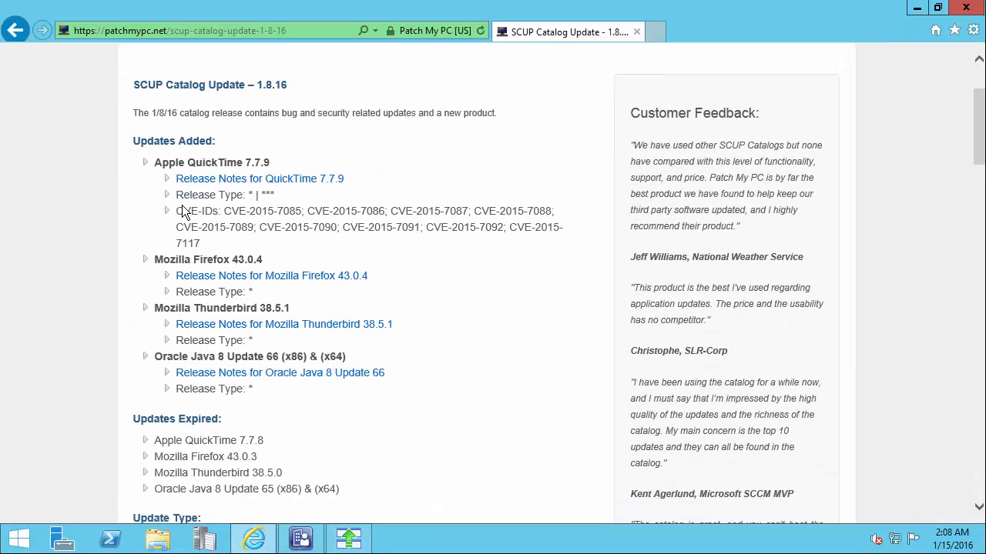
{"action": "scroll", "scroll_direction": "down", "scroll_amount": 3}
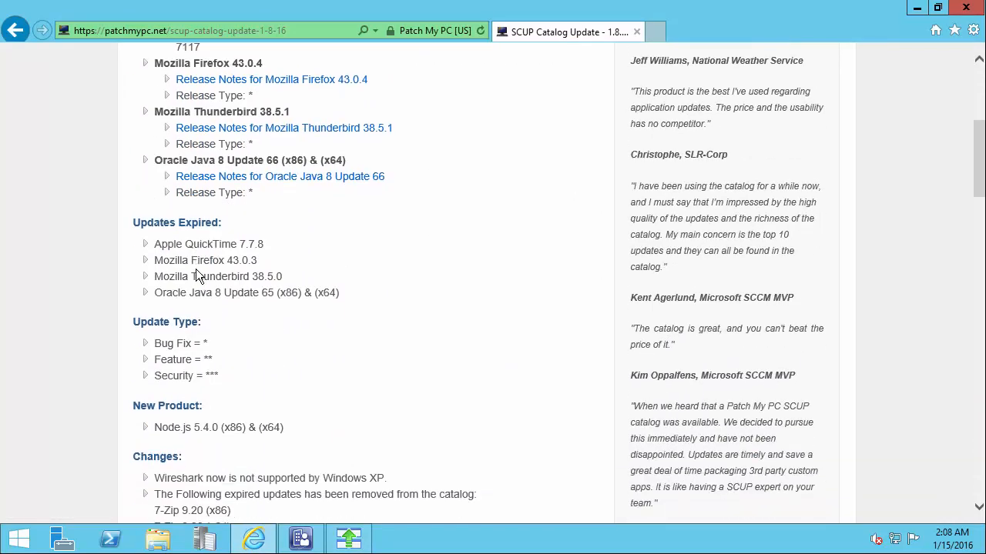
{"action": "scroll", "scroll_direction": "down", "scroll_amount": 3}
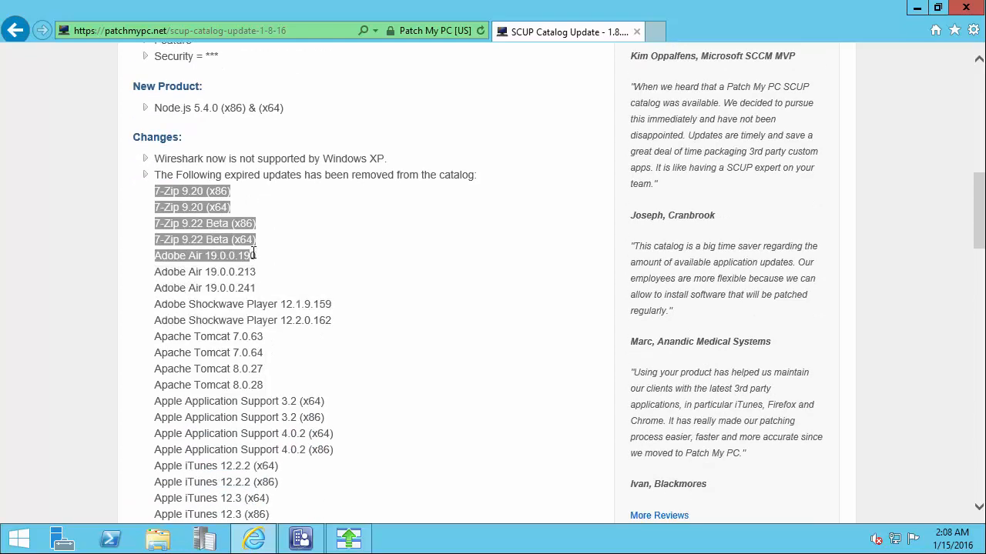
{"action": "scroll", "scroll_direction": "down", "scroll_amount": 3}
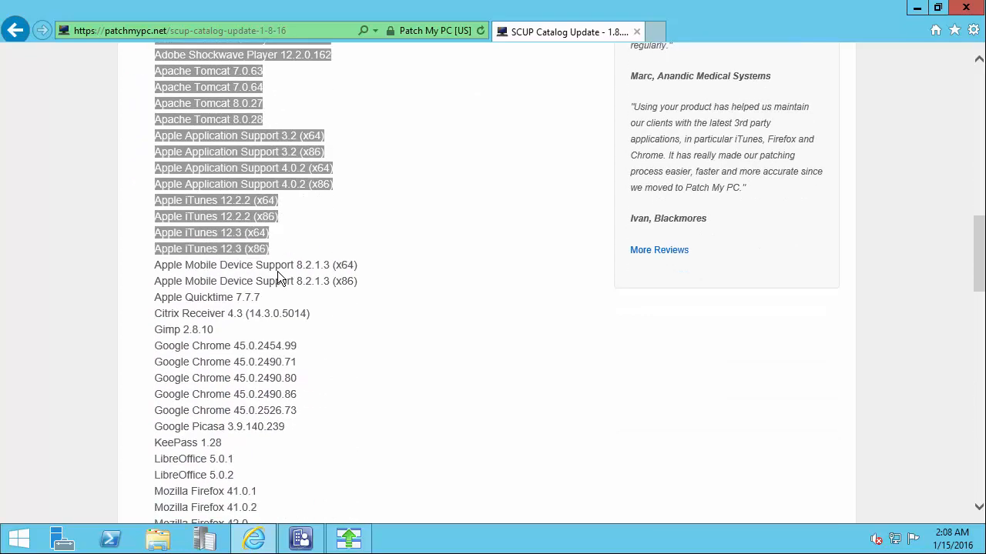
{"action": "scroll", "scroll_direction": "down", "scroll_amount": 3}
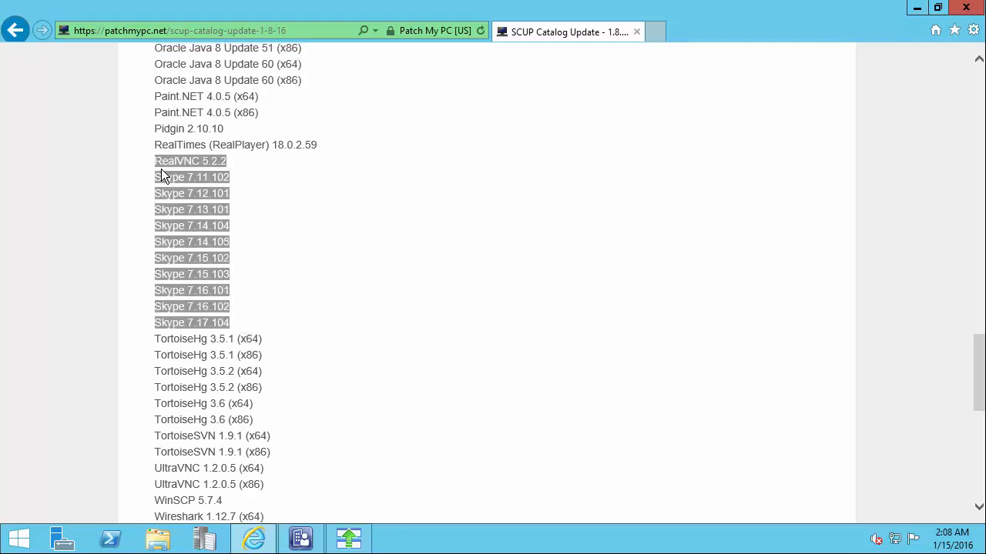
{"action": "scroll", "scroll_direction": "down", "scroll_amount": 3}
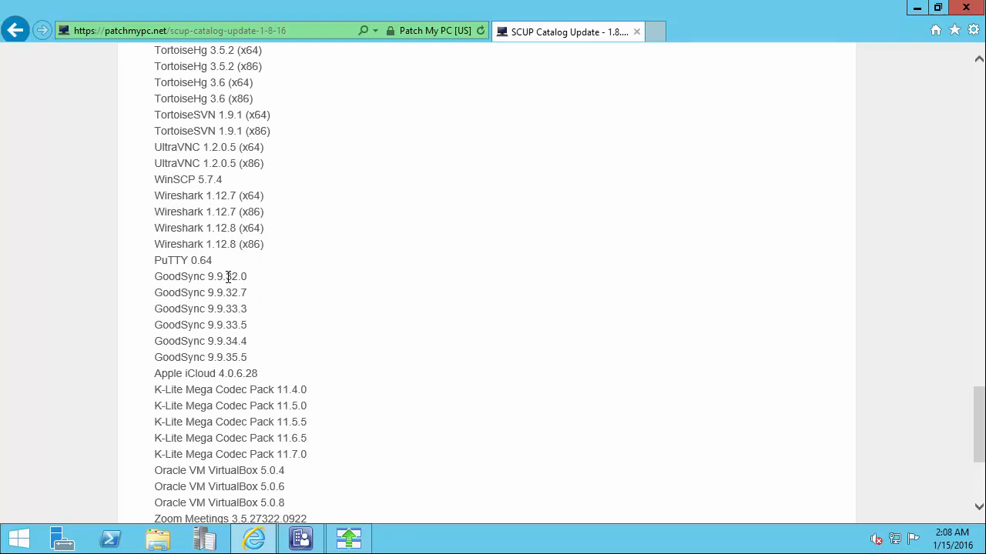
{"action": "scroll", "scroll_direction": "down", "scroll_amount": 3}
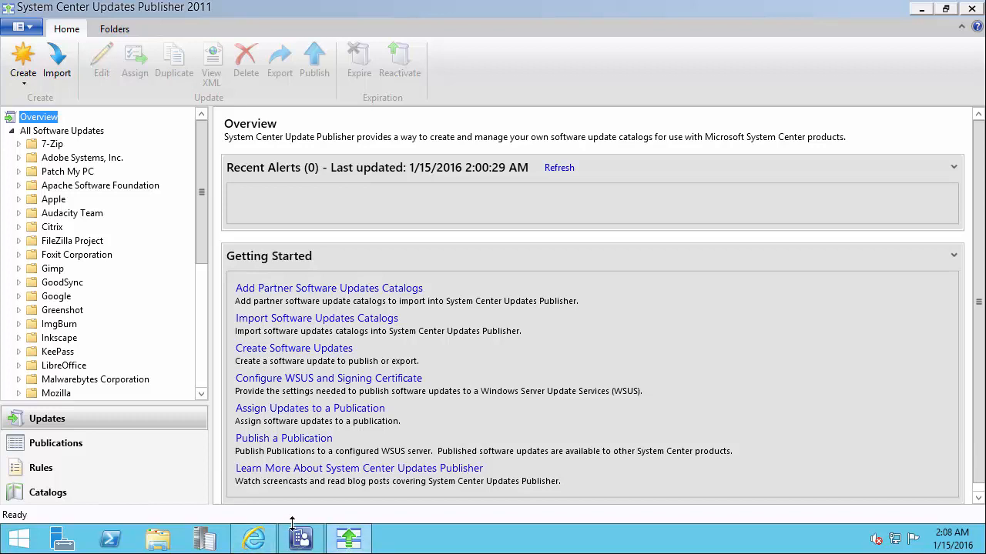
{"action": "mouse_move", "coordinate": [77, 147]}
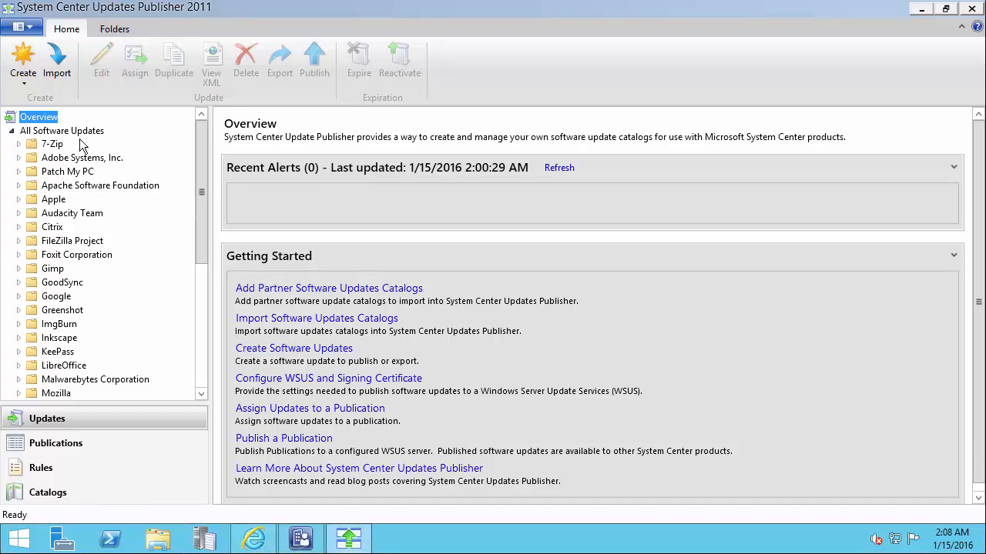
Scroll the Expired-sorted All Software Updates list and select every expired row through Apache Tomcat 8.0.29
{"action": "left_click", "coordinate": [62, 131]}
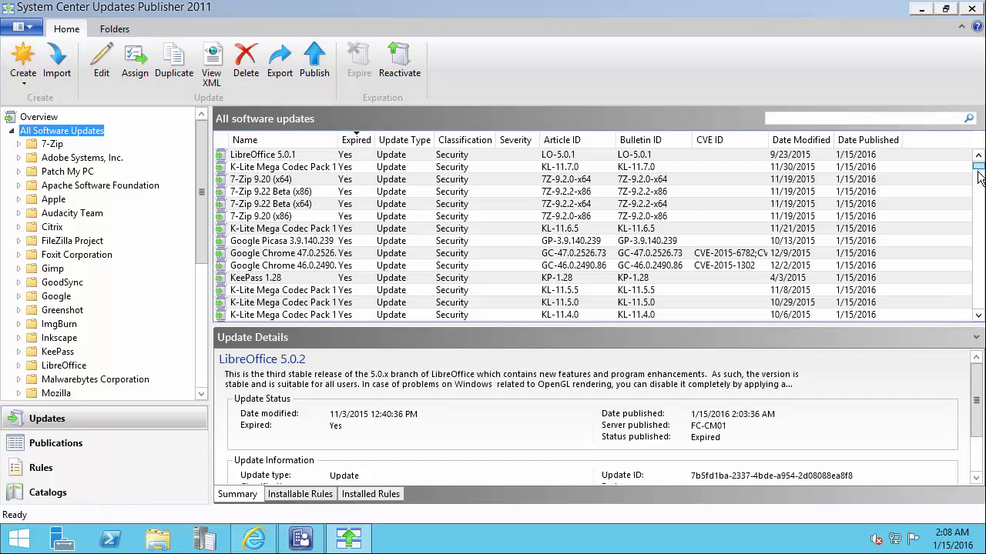
{"action": "scroll", "scroll_direction": "down", "scroll_amount": 3}
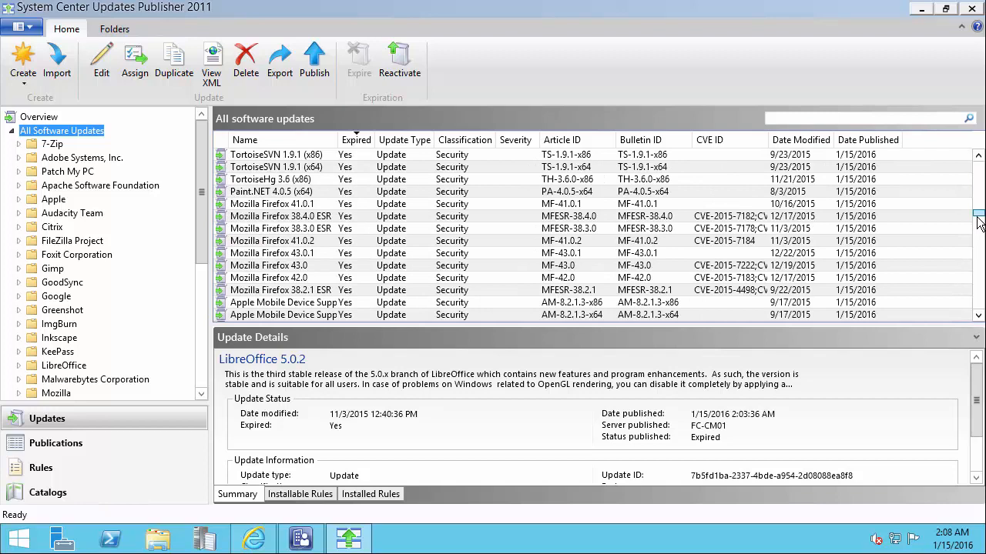
{"action": "scroll", "scroll_direction": "down", "scroll_amount": 3}
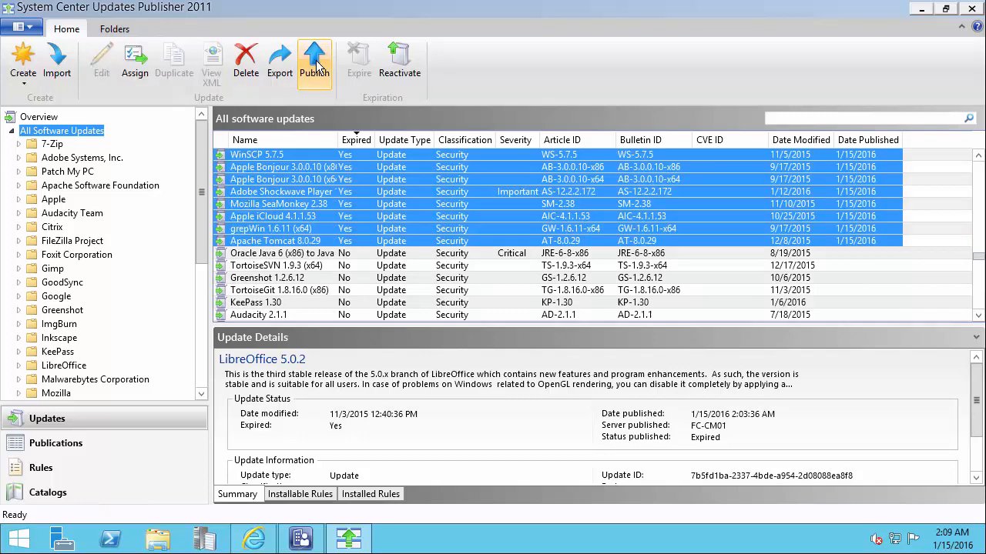
Publish the 184 selected expired updates through the wizard and close it when complete
{"action": "left_click", "coordinate": [314, 58]}
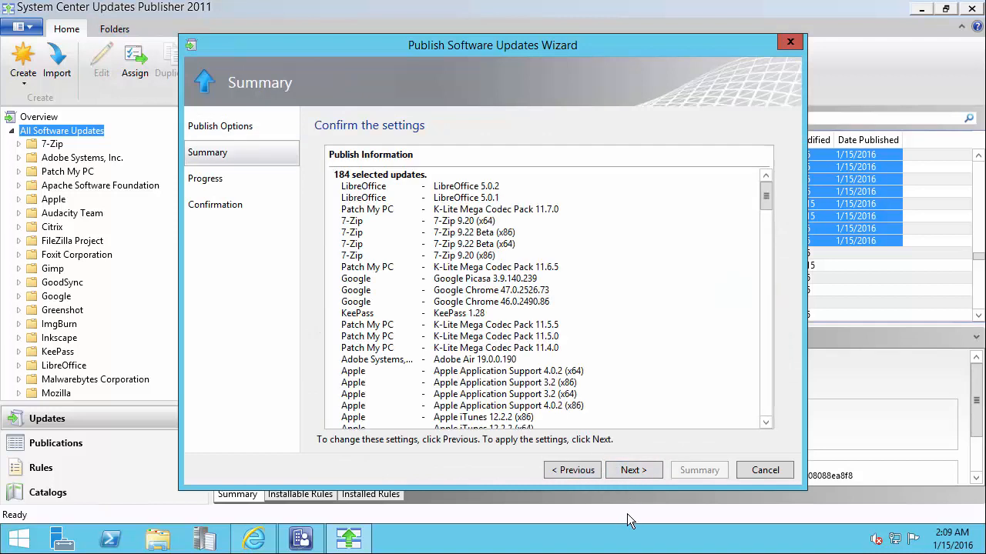
{"action": "left_click", "coordinate": [634, 470]}
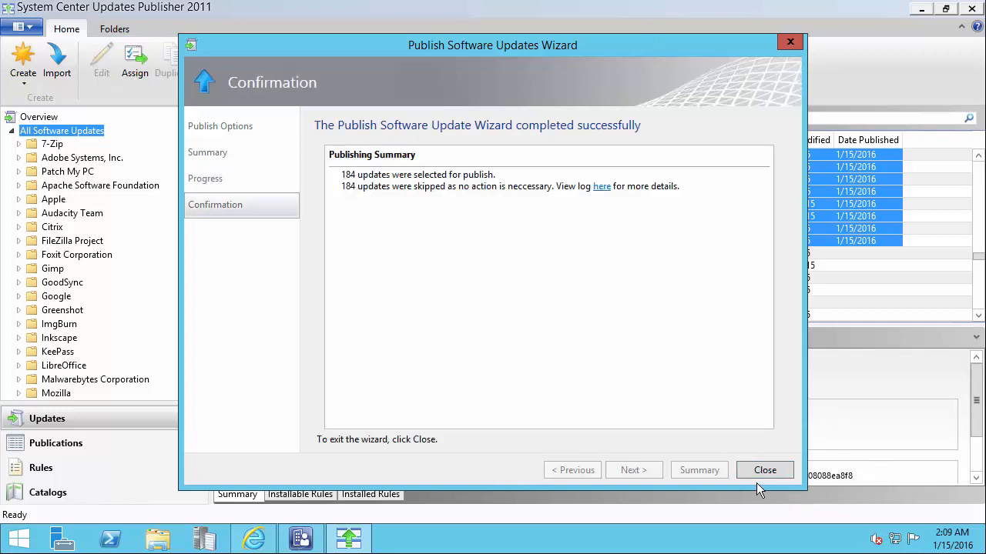
{"action": "mouse_move", "coordinate": [417, 169]}
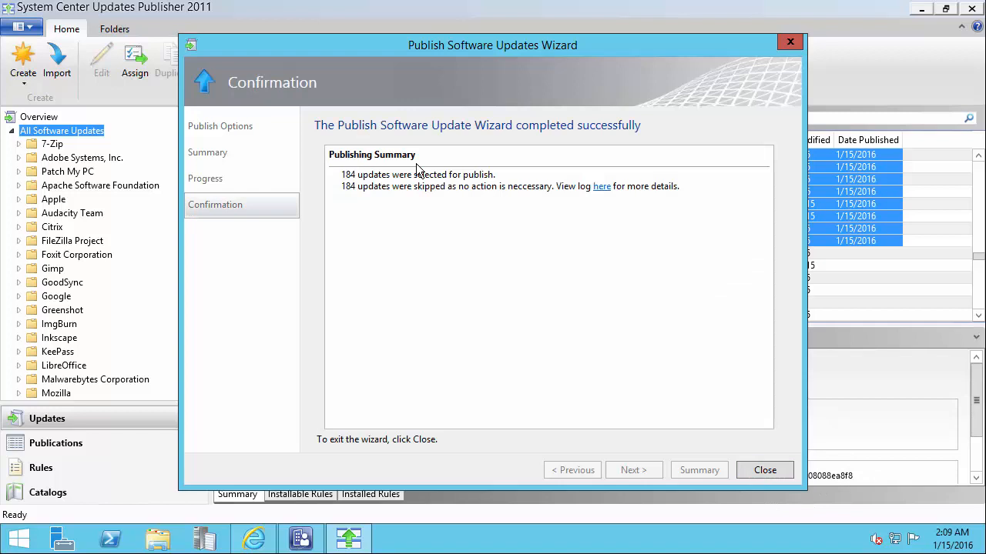
{"action": "left_click", "coordinate": [764, 470]}
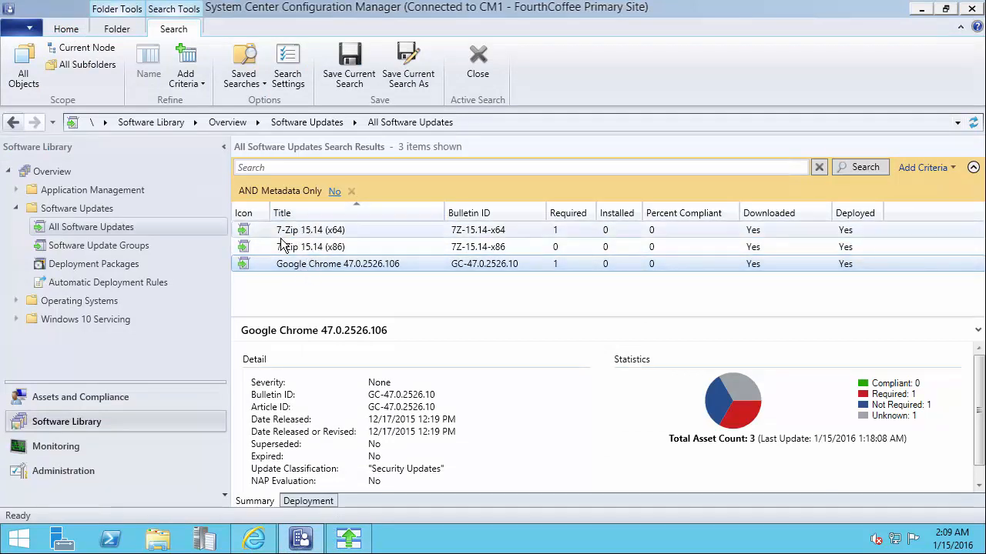
Select Google Chrome 47.0.2526.106 in the search results to view its details
{"action": "left_click", "coordinate": [309, 246]}
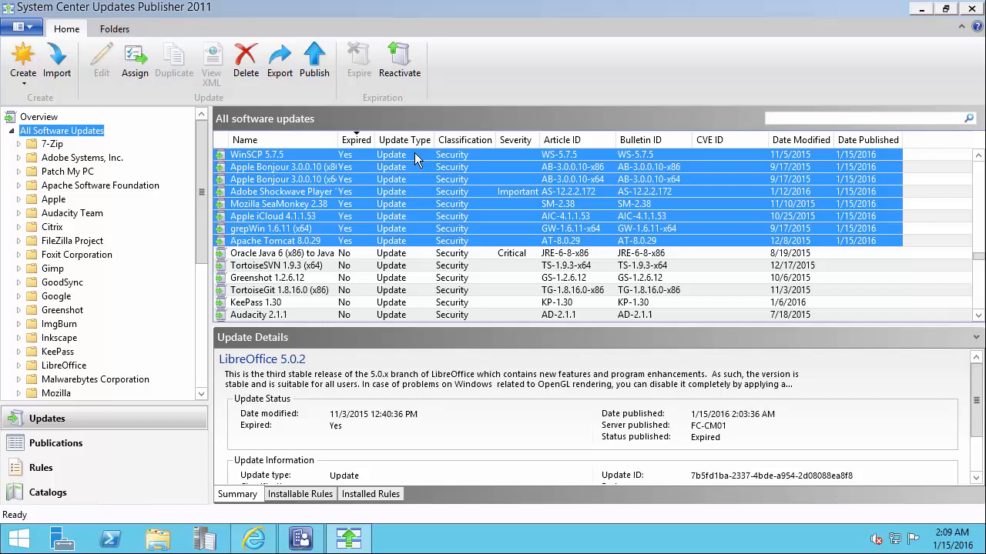
Delete the selected expired updates and confirm with Yes, after which SCUP stops working
{"action": "scroll", "scroll_direction": "down", "scroll_amount": 3}
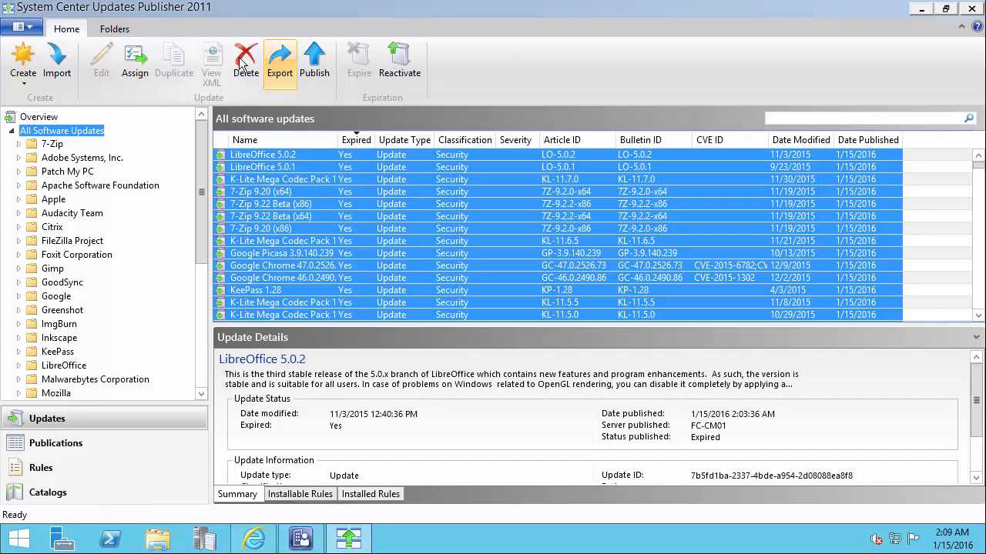
{"action": "left_click", "coordinate": [245, 58]}
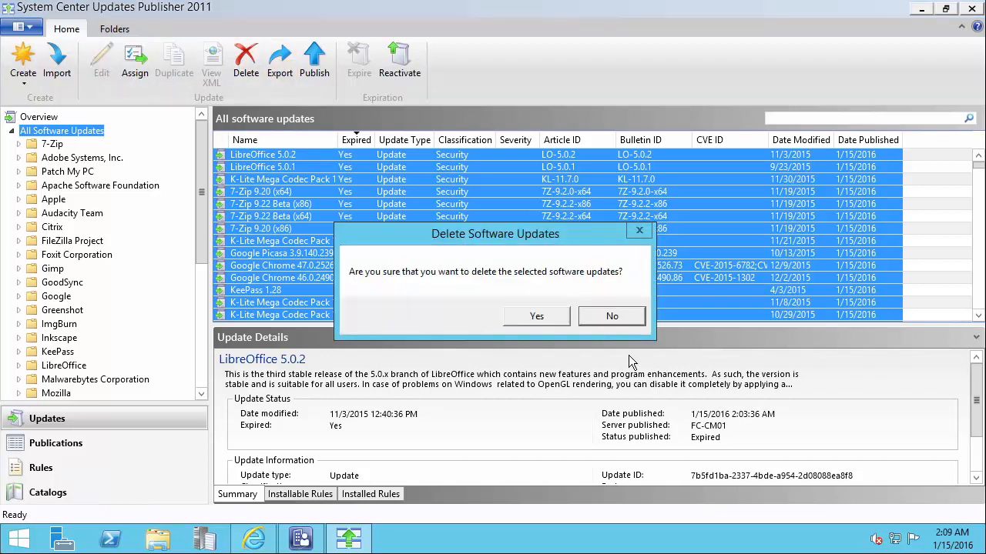
{"action": "mouse_move", "coordinate": [503, 259]}
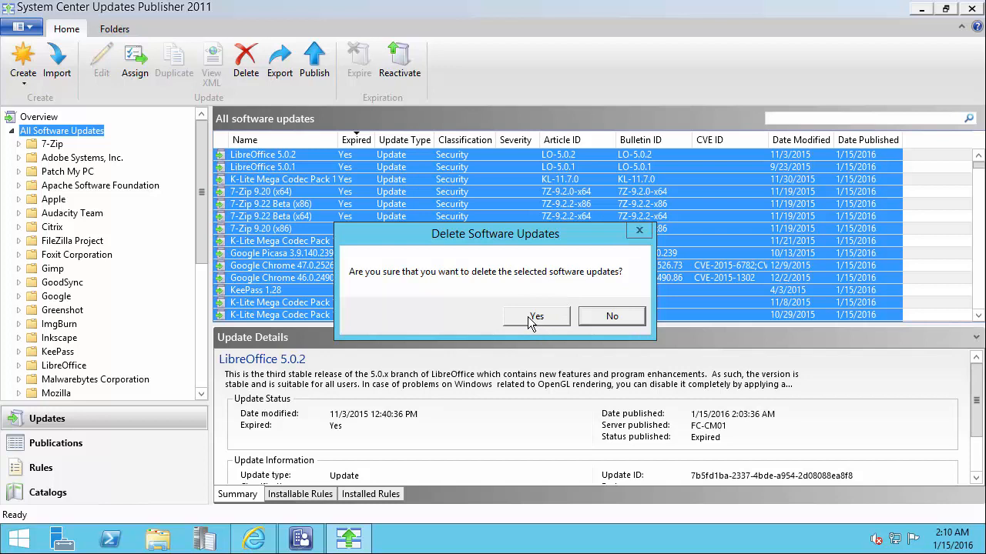
{"action": "left_click", "coordinate": [536, 316]}
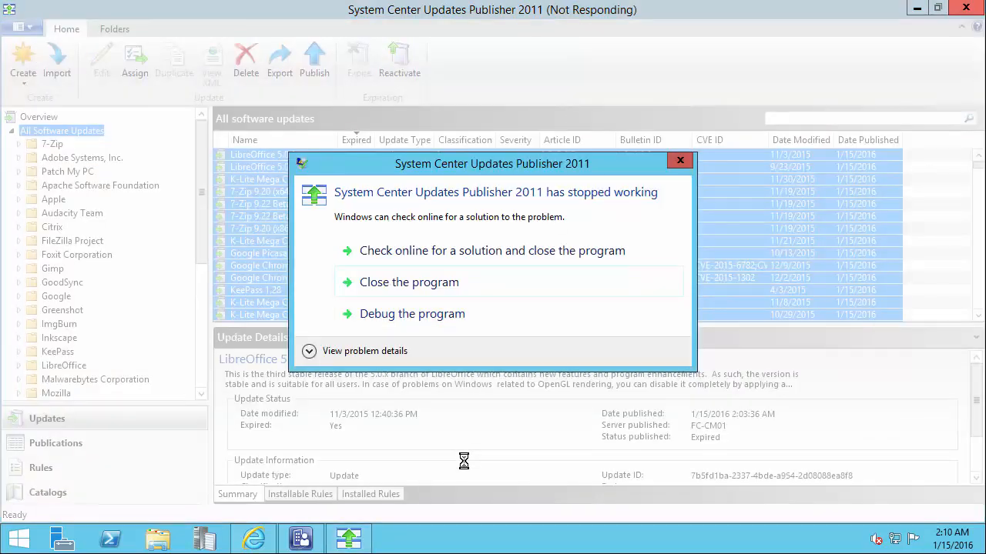
Close the crashed program and relaunch SCUP from its desktop shortcut
{"action": "left_click", "coordinate": [409, 281]}
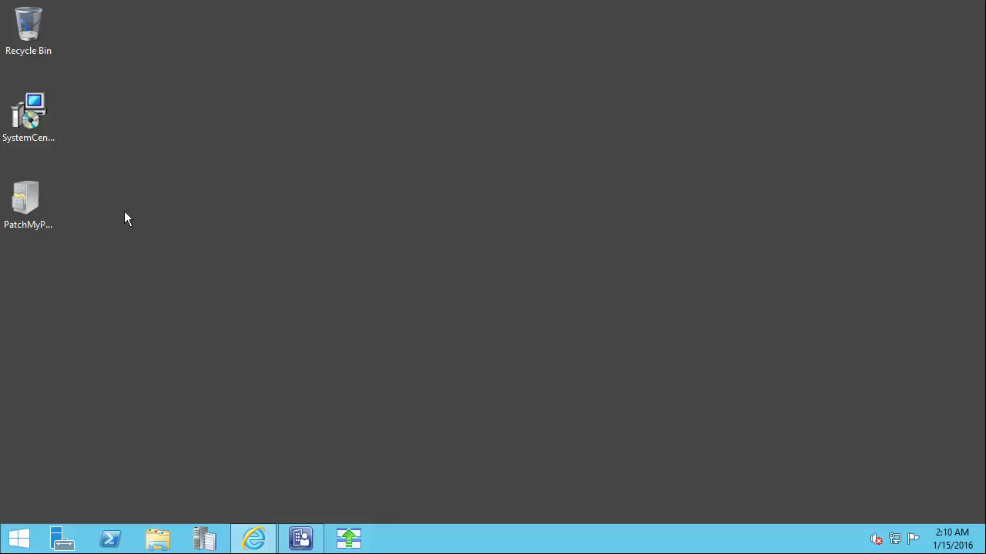
{"action": "double_click", "coordinate": [29, 108]}
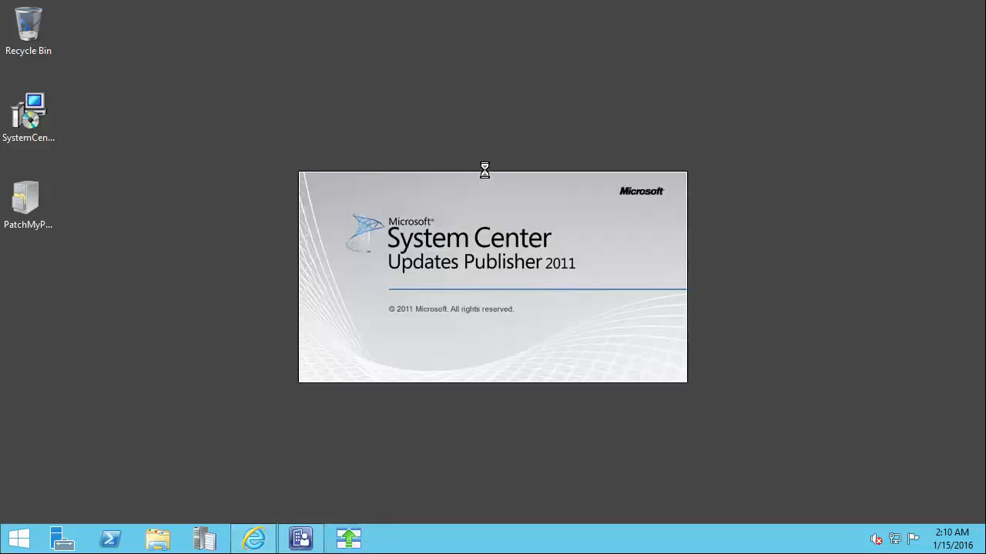
{"action": "mouse_move", "coordinate": [508, 181]}
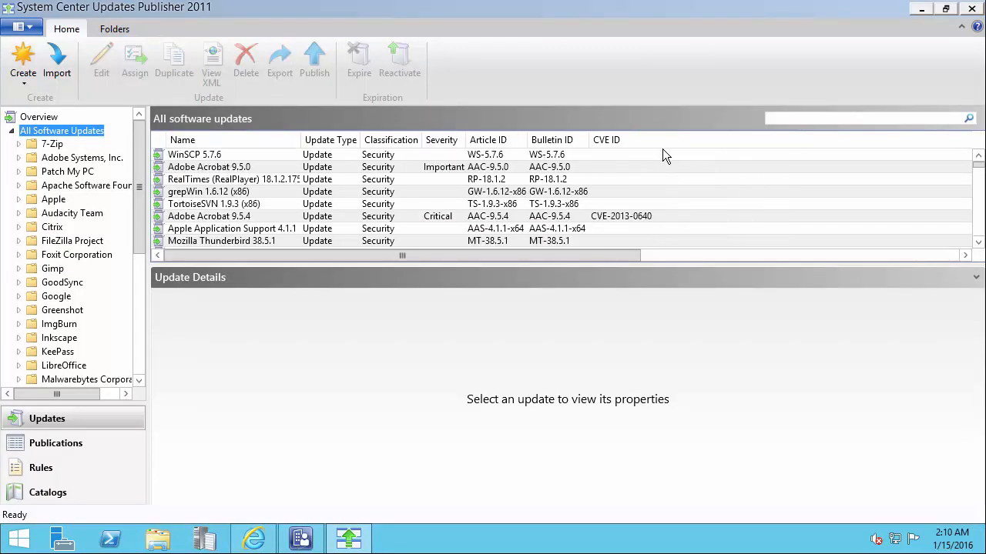
{"action": "mouse_move", "coordinate": [580, 84]}
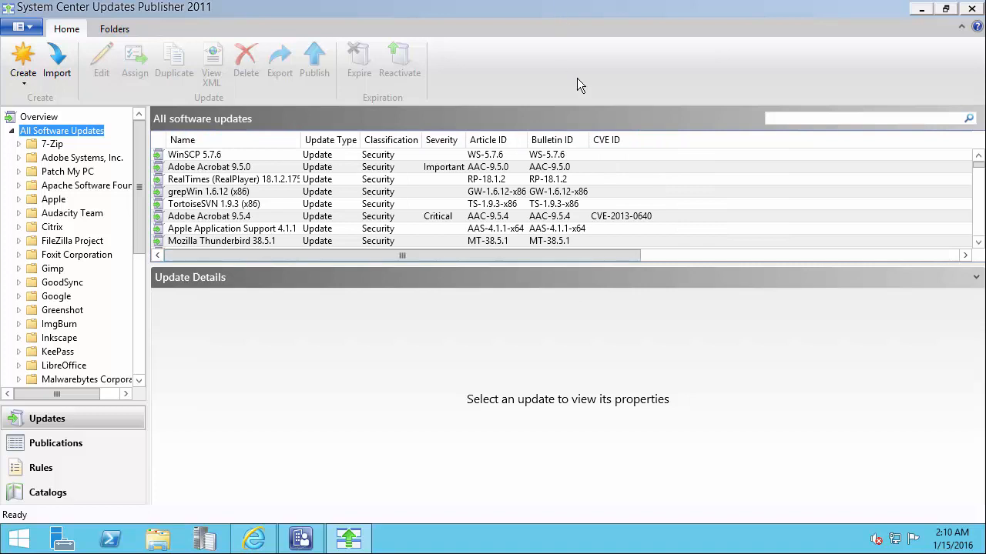
Review the name-sorted update list, now without expired updates, then go to Overview for import
{"action": "scroll", "scroll_direction": "right", "scroll_amount": 3}
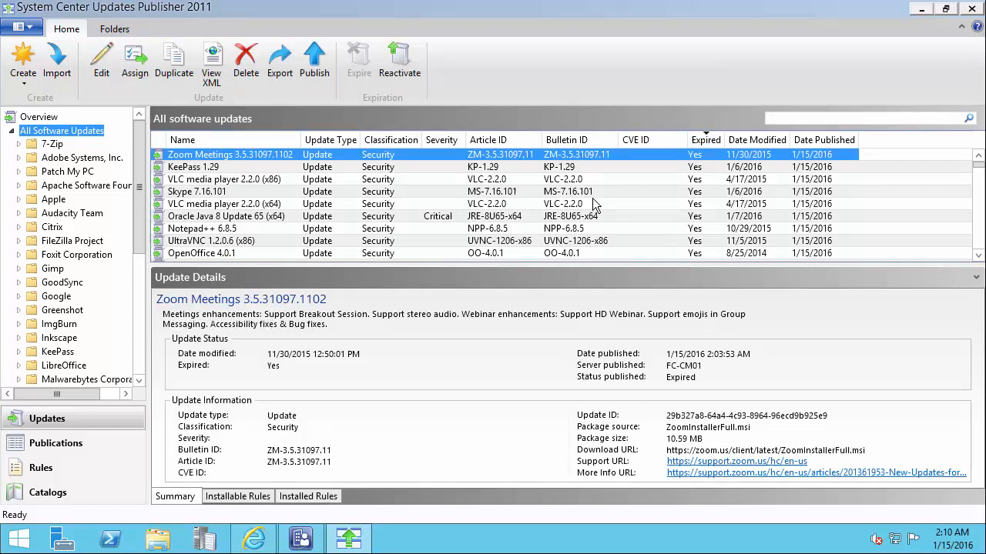
{"action": "scroll", "scroll_direction": "down", "scroll_amount": 3}
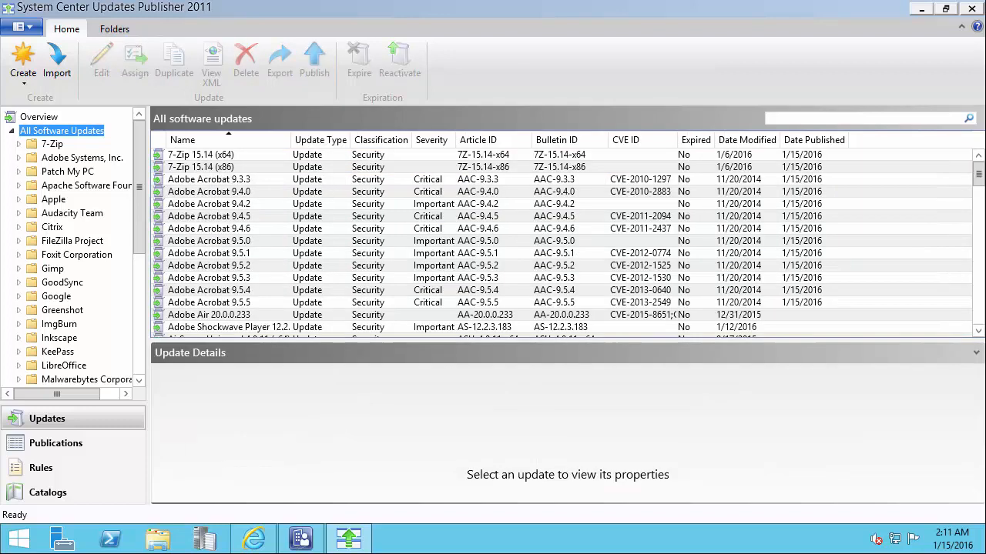
{"action": "mouse_move", "coordinate": [666, 139]}
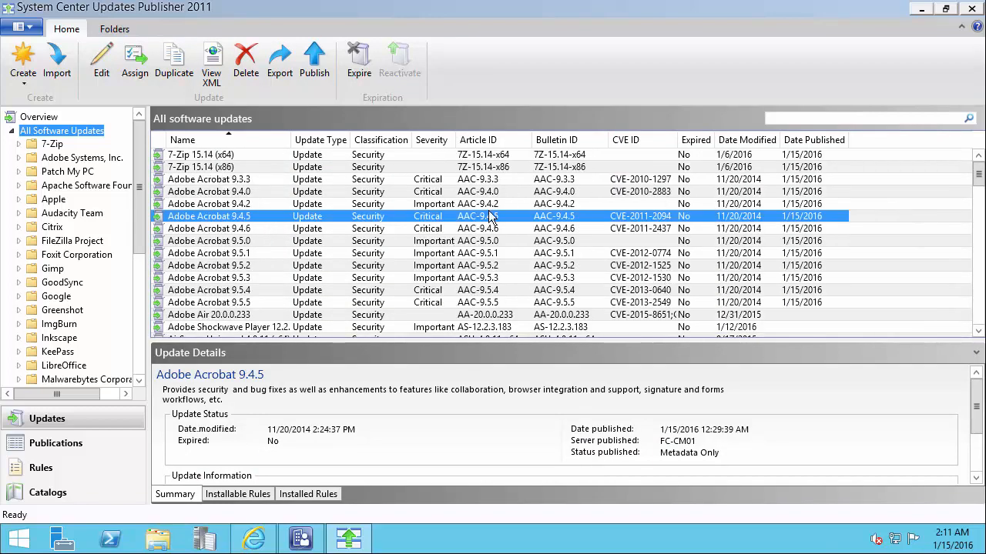
{"action": "left_click", "coordinate": [39, 116]}
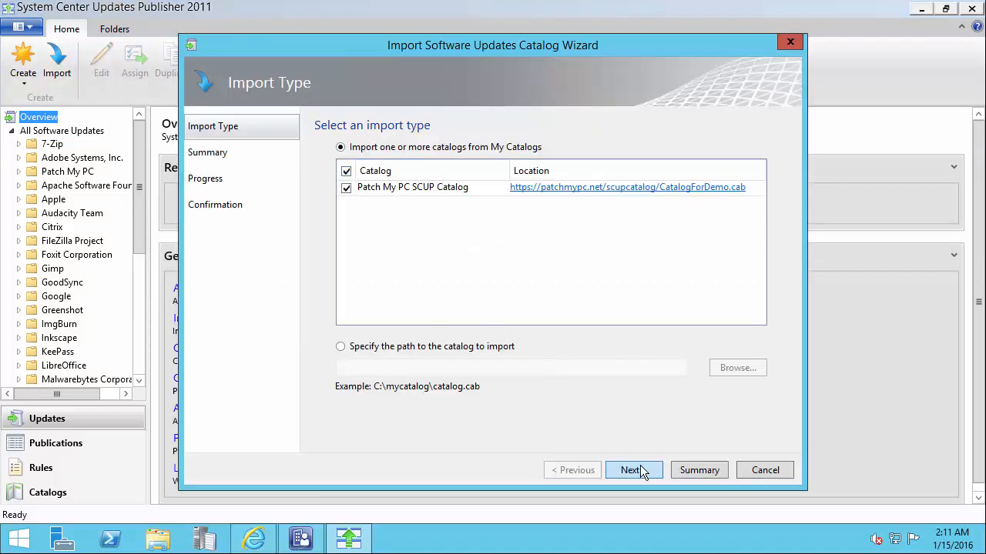
Import the Patch My PC catalog (81 of 181 updates added, 100 skipped) and close the wizard
{"action": "left_click", "coordinate": [633, 469]}
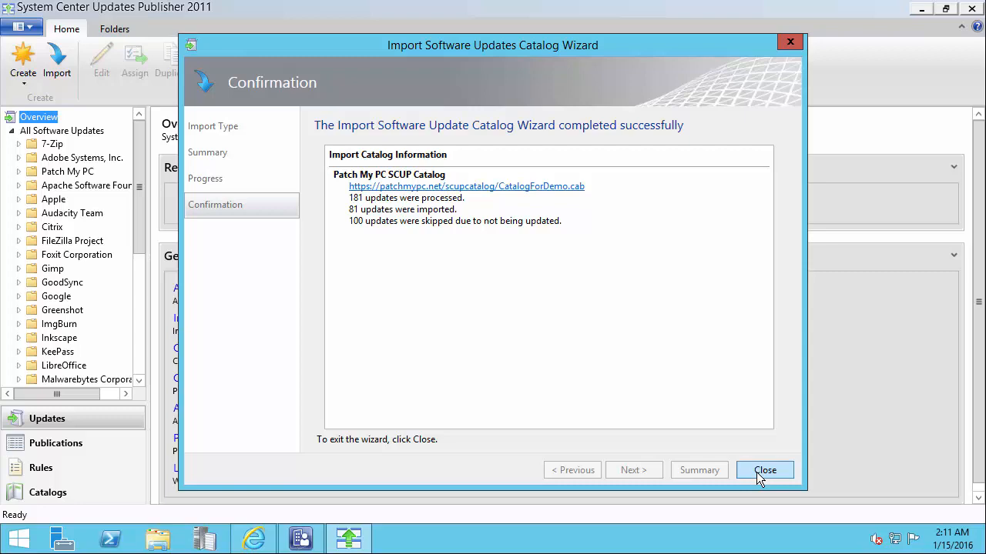
{"action": "left_click", "coordinate": [765, 470]}
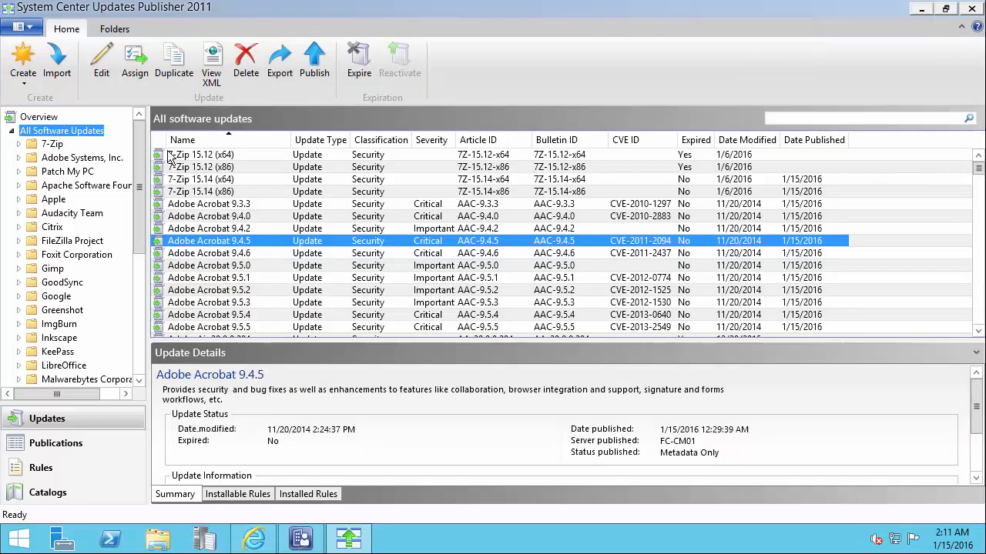
{"action": "scroll", "scroll_direction": "down", "scroll_amount": 3}
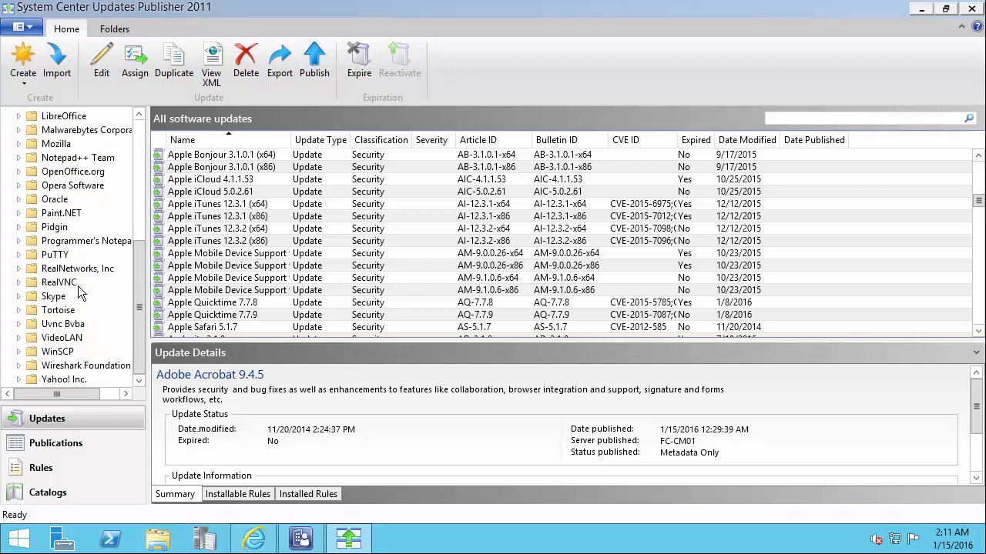
{"action": "left_click", "coordinate": [53, 296]}
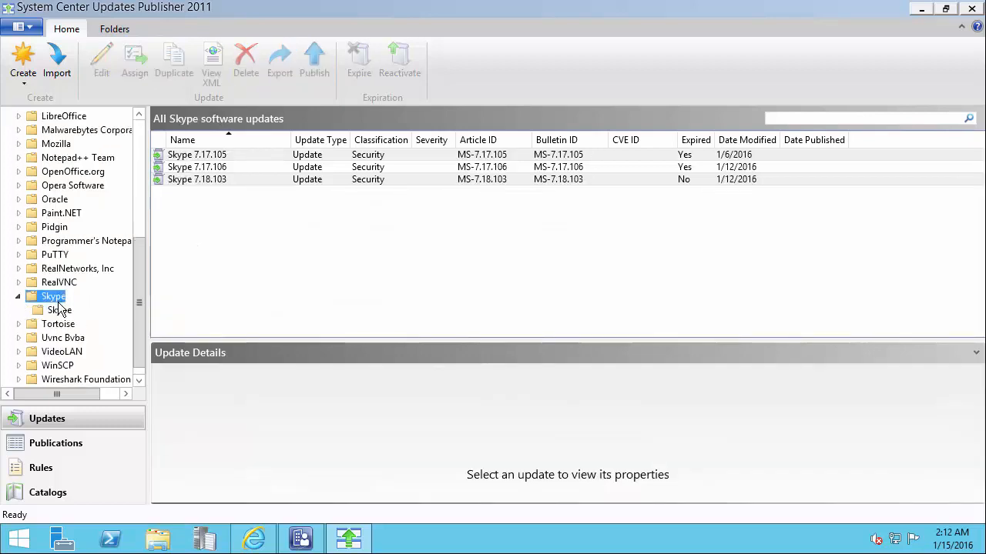
{"action": "left_click", "coordinate": [60, 310]}
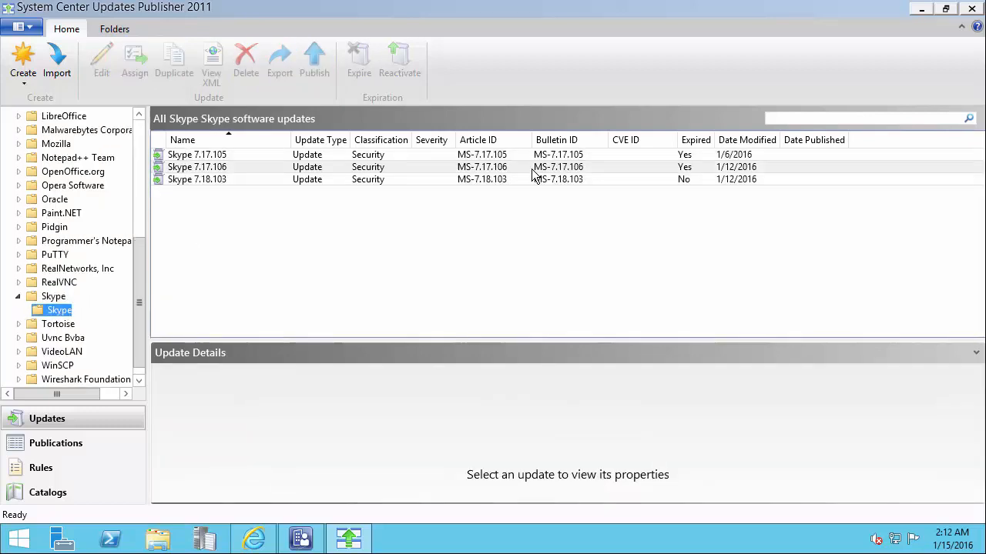
{"action": "left_click", "coordinate": [197, 167]}
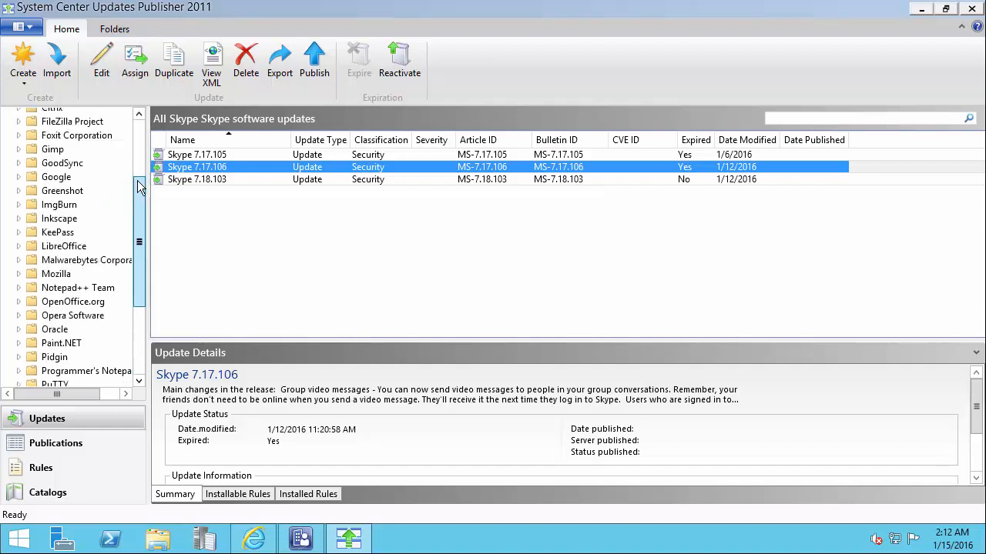
{"action": "left_click", "coordinate": [62, 130]}
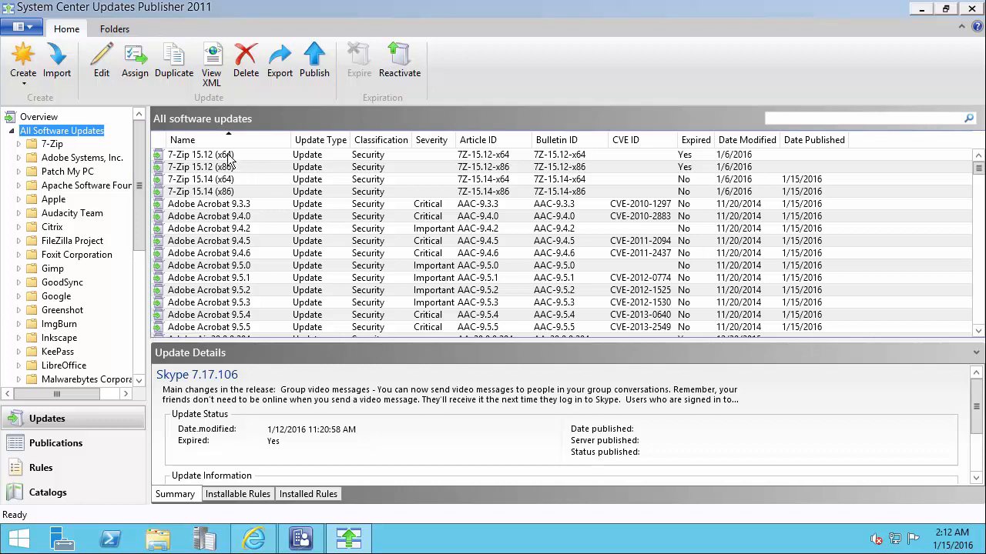
{"action": "mouse_move", "coordinate": [466, 222]}
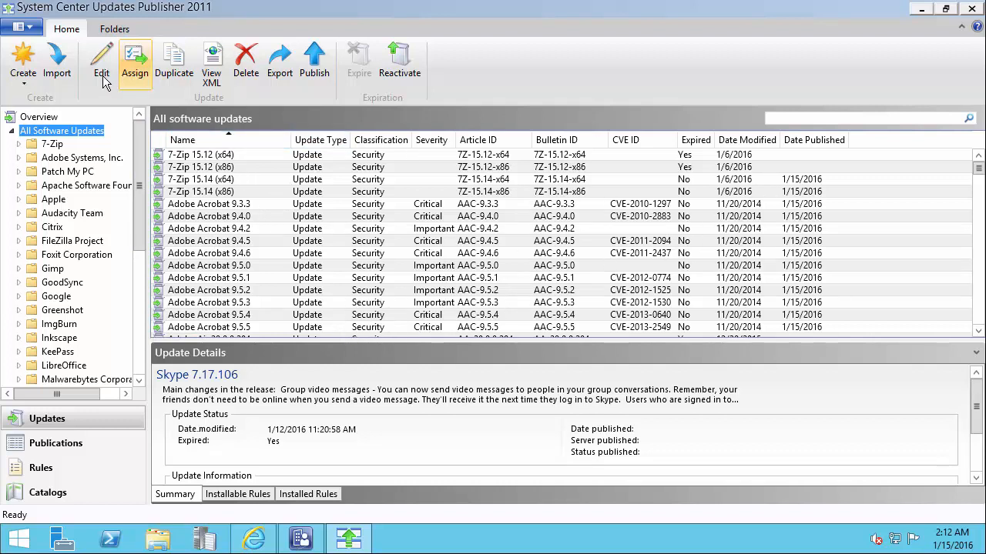
{"action": "left_click", "coordinate": [22, 40]}
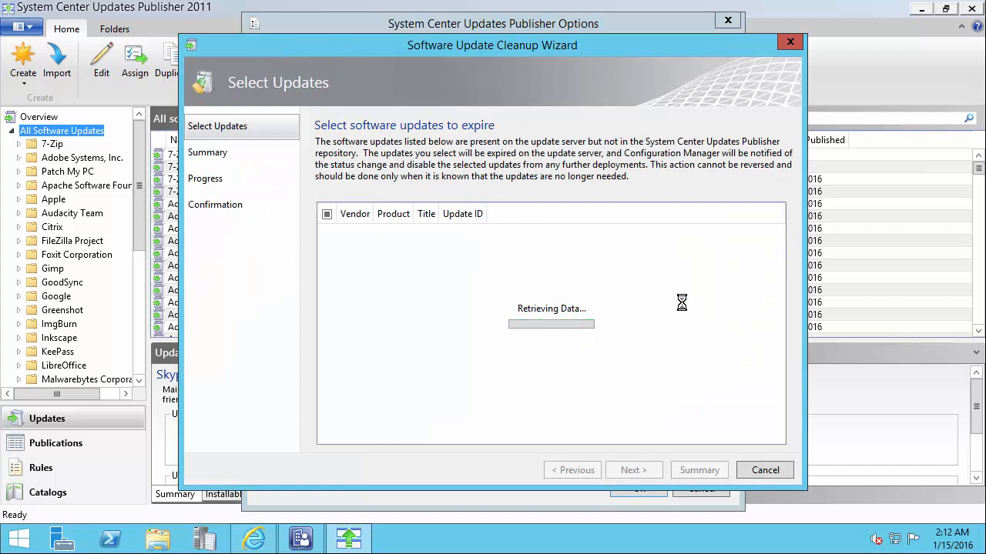
{"action": "mouse_move", "coordinate": [501, 235]}
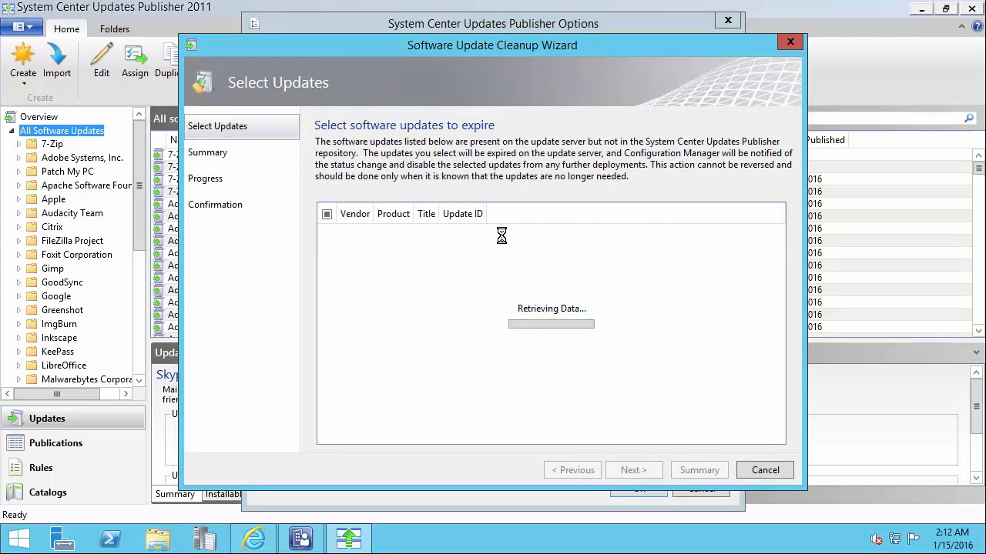
{"action": "mouse_move", "coordinate": [501, 285]}
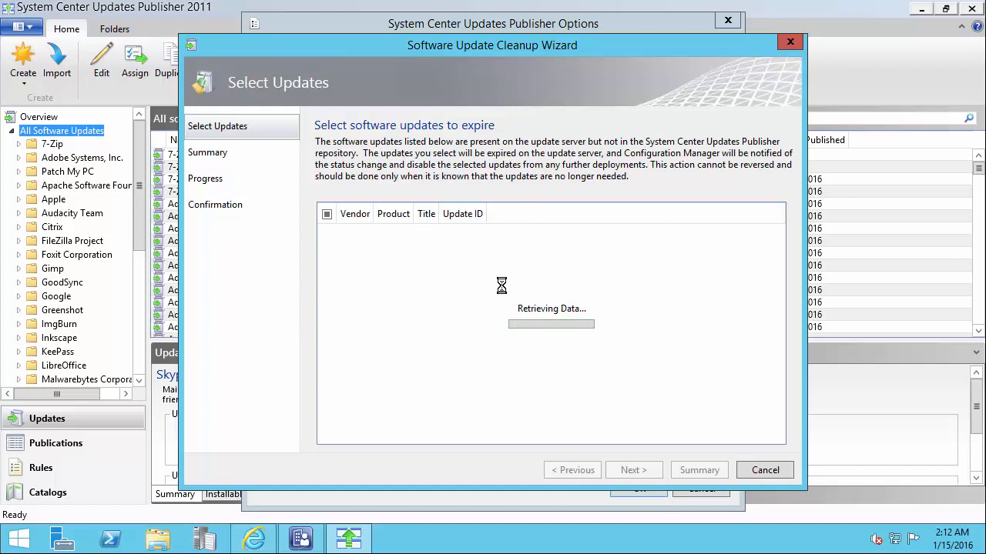
{"action": "mouse_move", "coordinate": [611, 79]}
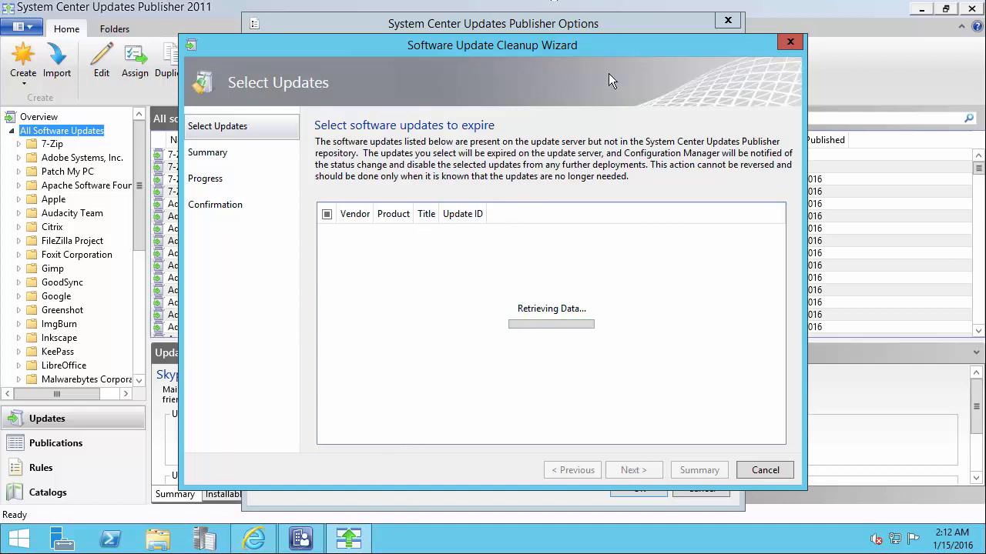
{"action": "mouse_move", "coordinate": [500, 402]}
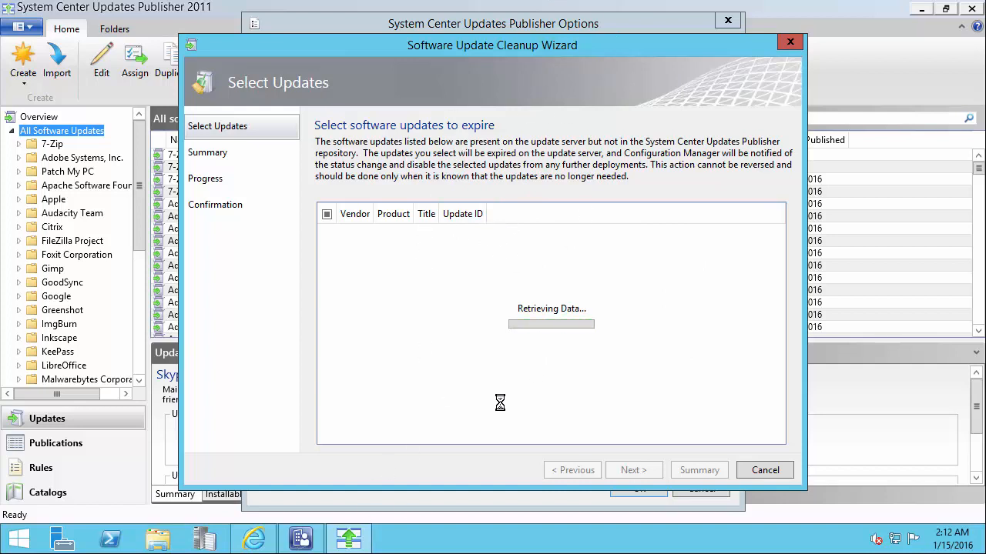
{"action": "mouse_move", "coordinate": [437, 403]}
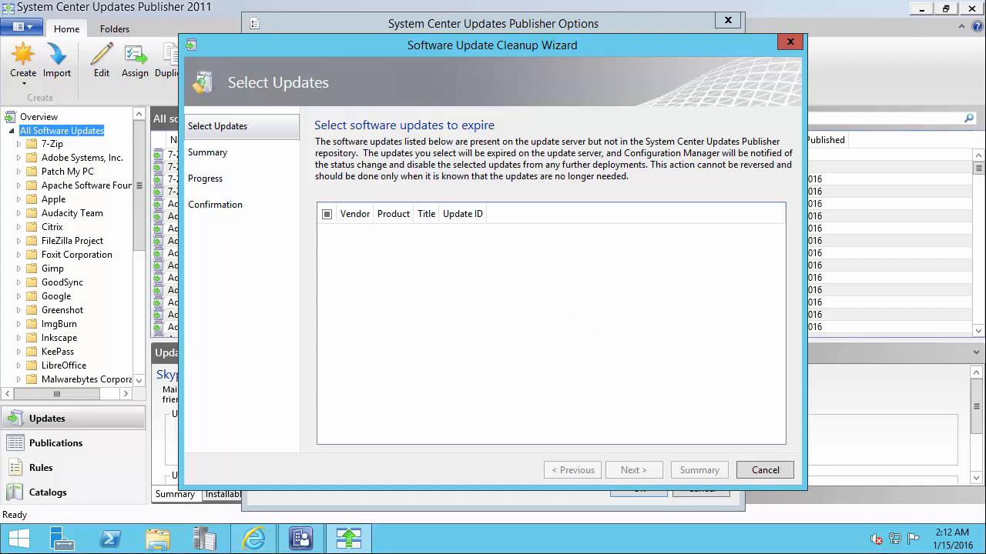
{"action": "left_click", "coordinate": [764, 469]}
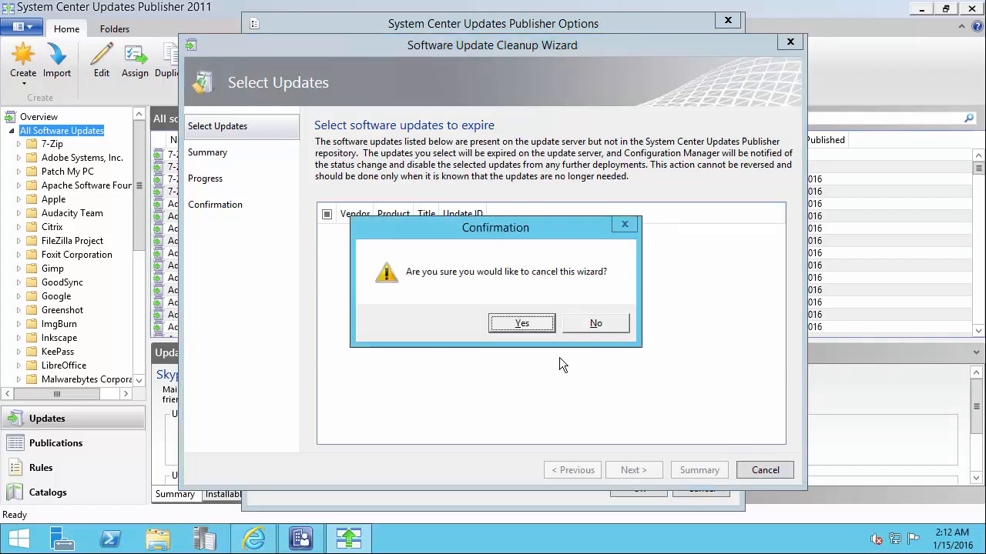
{"action": "left_click", "coordinate": [521, 323]}
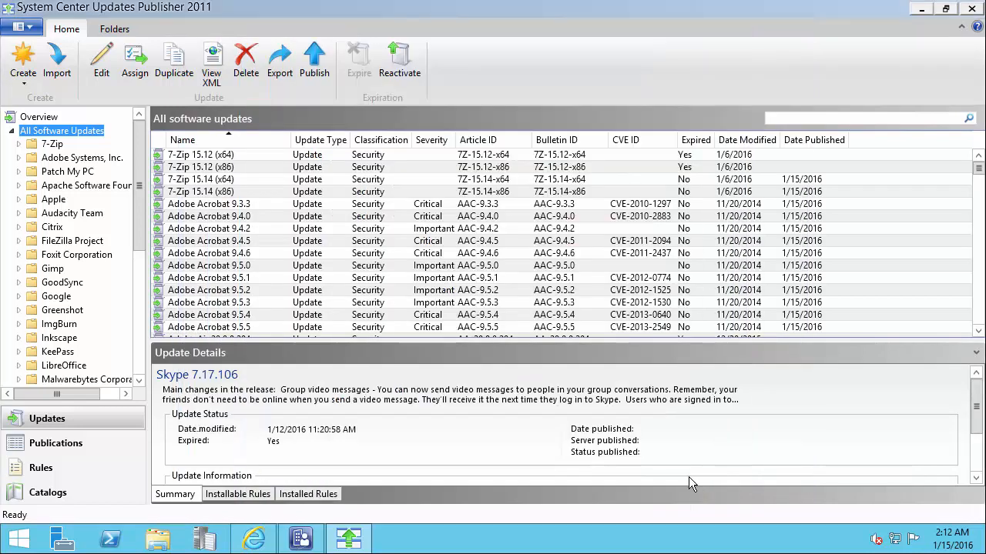
{"action": "mouse_move", "coordinate": [601, 36]}
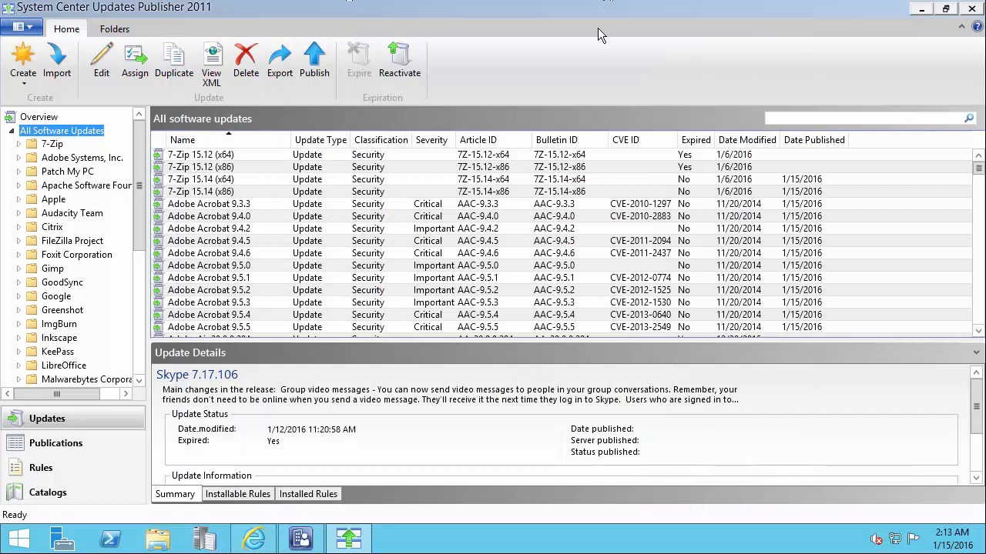
{"action": "mouse_move", "coordinate": [91, 213]}
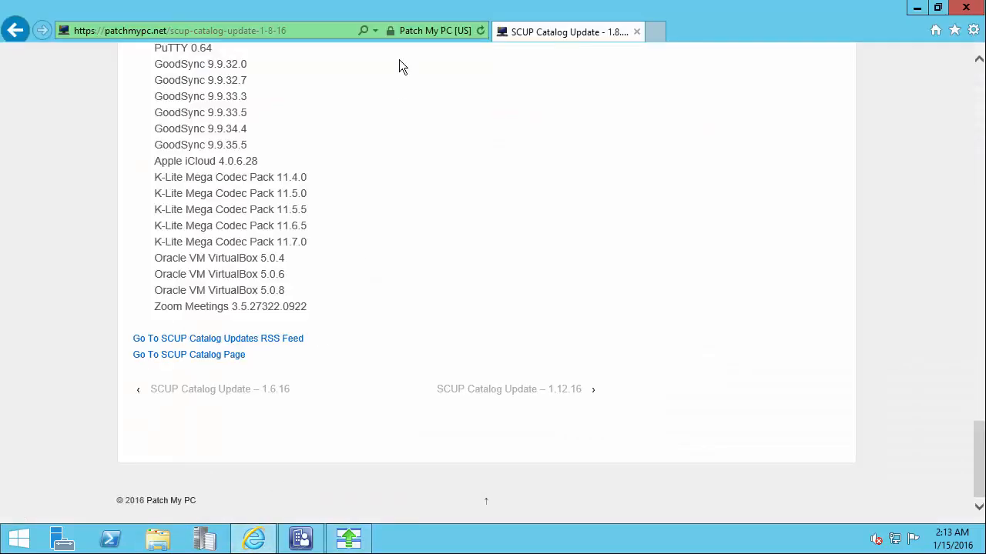
Open the patchmypc.net SCUP Catalog Update 1.14.16 post and scroll to Google Chrome 47.0.2526.111
{"action": "left_click", "coordinate": [177, 31]}
{"action": "type", "text": "https://patchmypc.net/feed"}
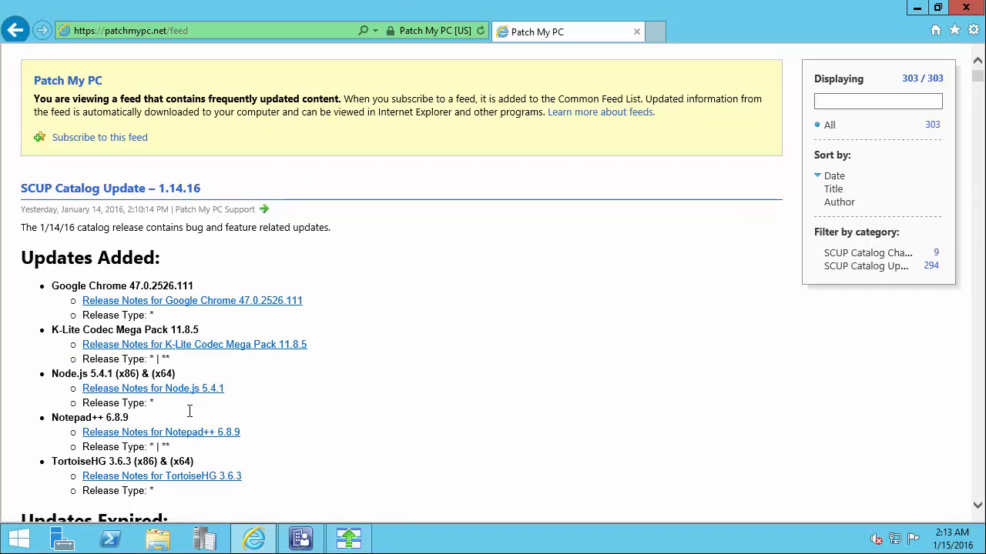
{"action": "mouse_move", "coordinate": [297, 294]}
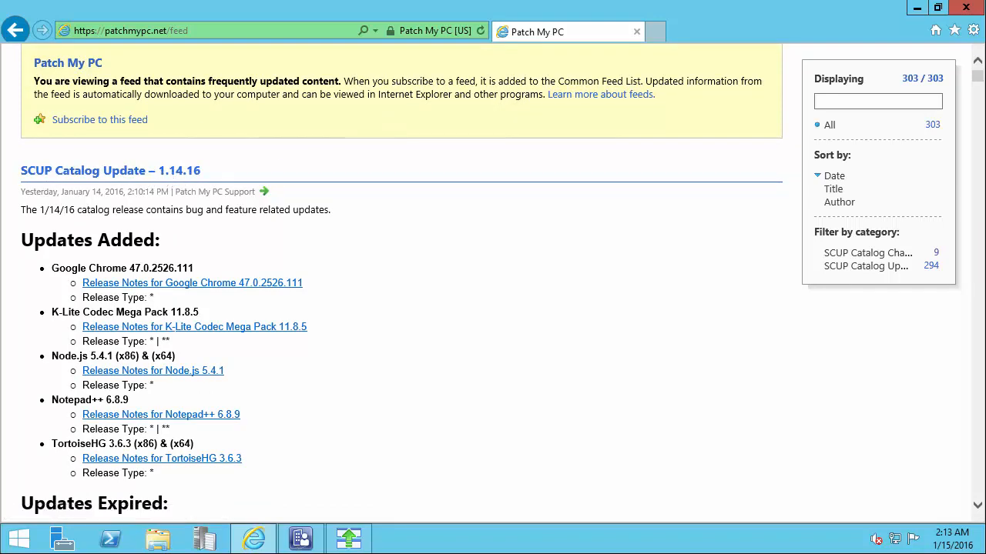
{"action": "left_click", "coordinate": [110, 170]}
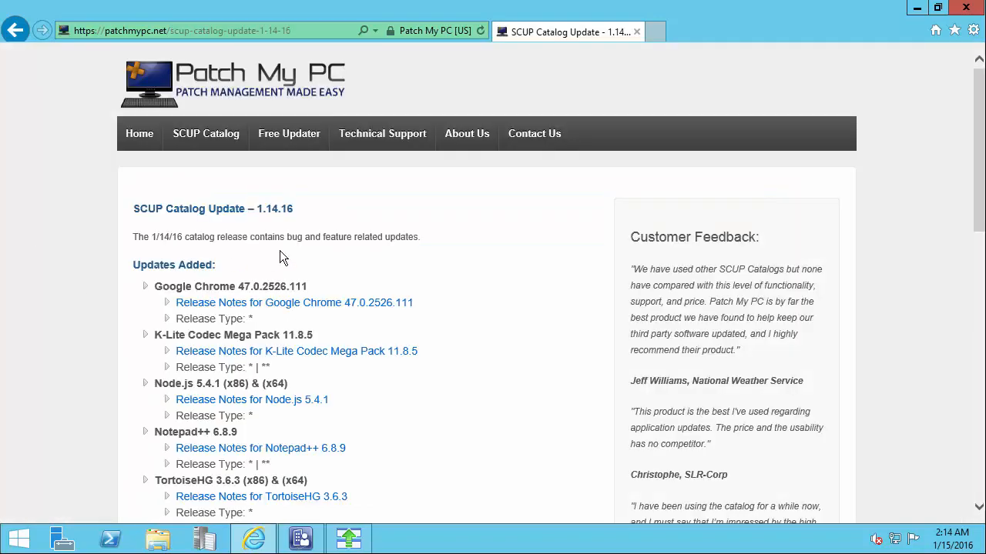
{"action": "scroll", "scroll_direction": "down", "scroll_amount": 3}
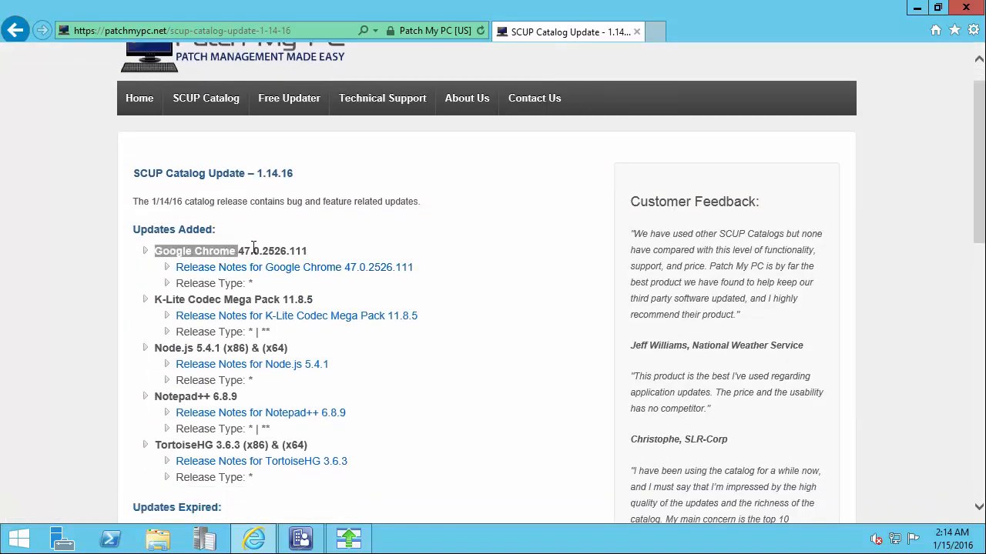
{"action": "scroll", "scroll_direction": "down", "scroll_amount": 3}
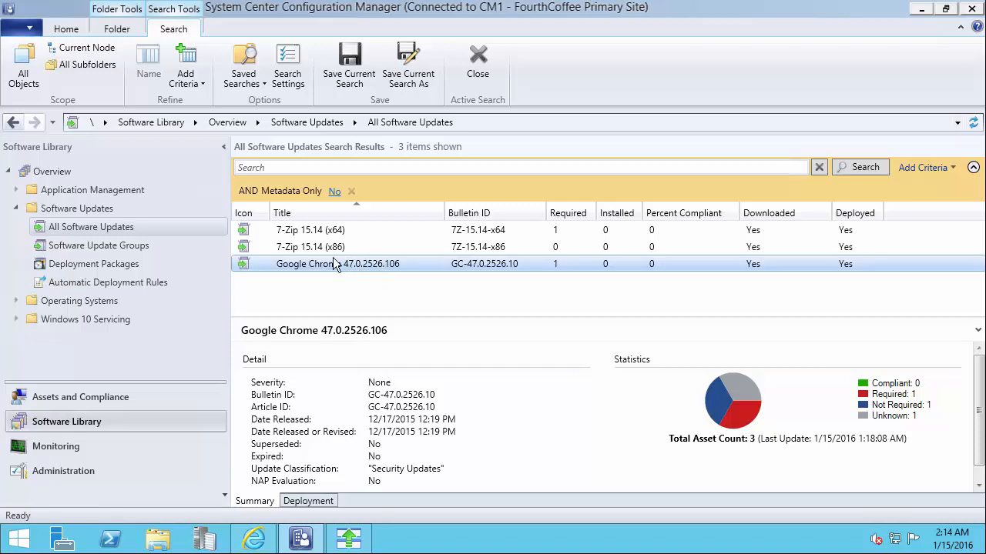
{"action": "mouse_move", "coordinate": [859, 44]}
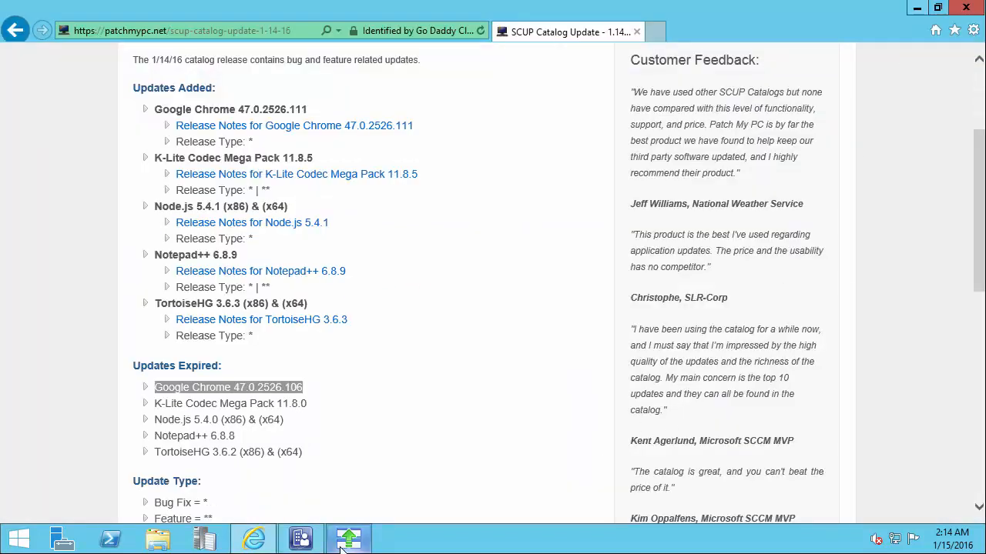
Switch from Configuration Manager to System Center Updates Publisher 2011
{"action": "left_click", "coordinate": [346, 538]}
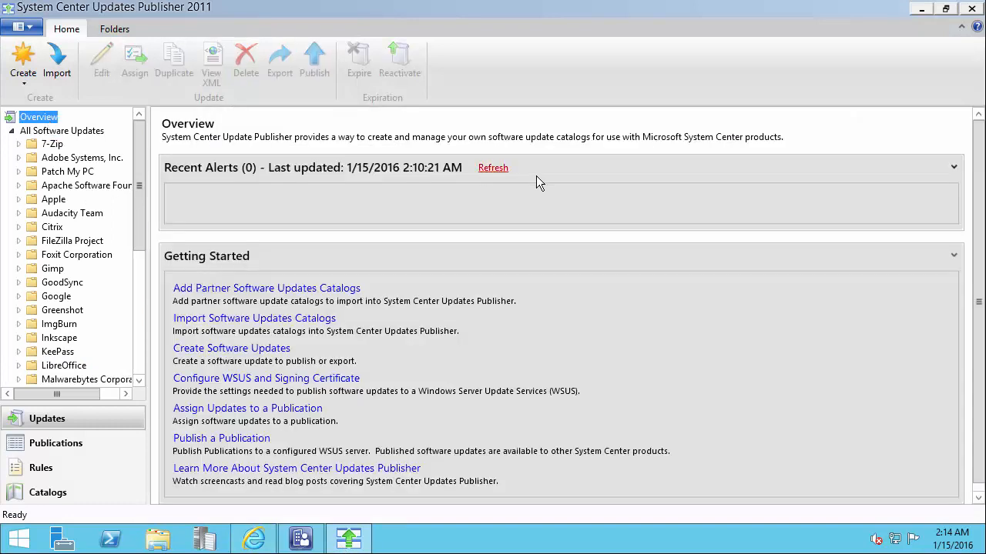
Run the import wizard with the Patch My PC SCUP Catalog selected
{"action": "left_click", "coordinate": [493, 168]}
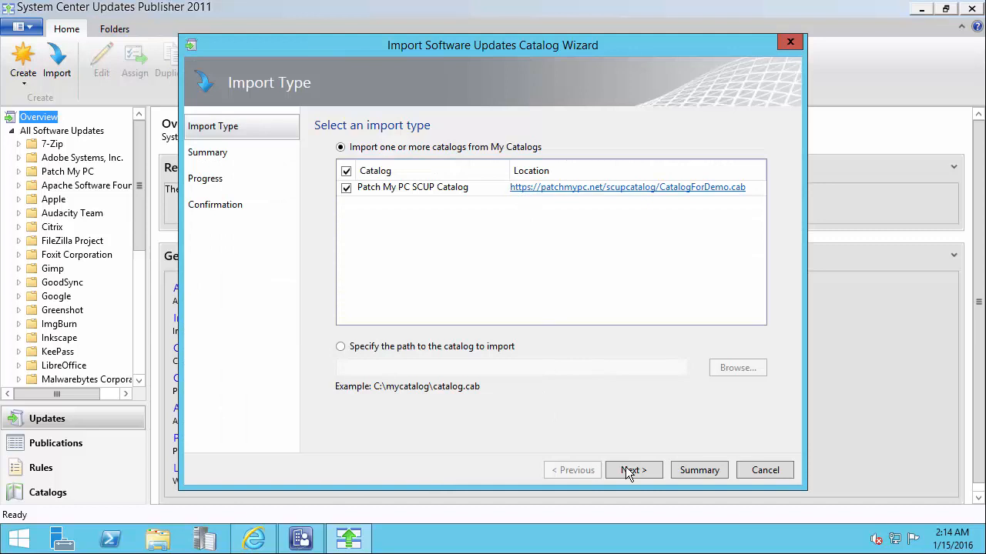
{"action": "left_click", "coordinate": [634, 469]}
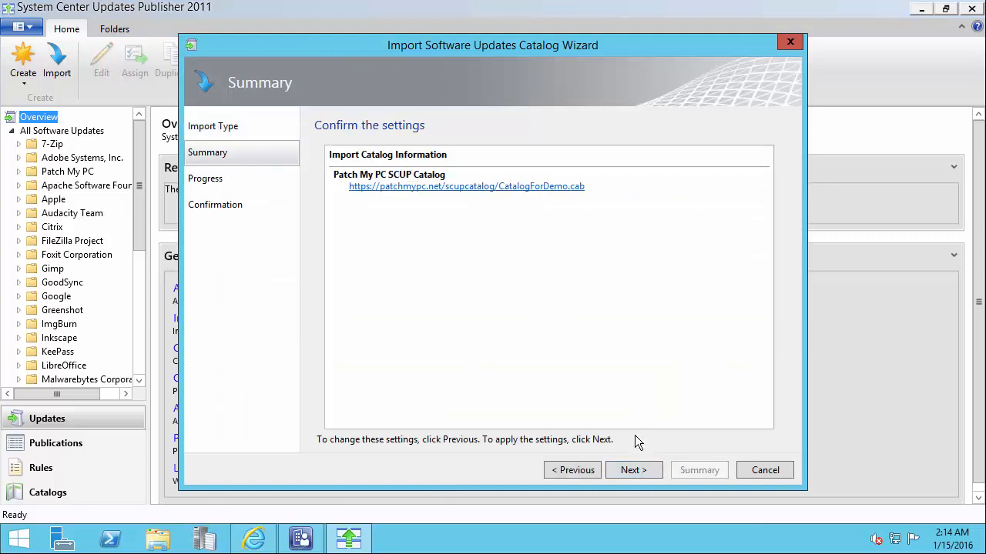
{"action": "left_click", "coordinate": [634, 470]}
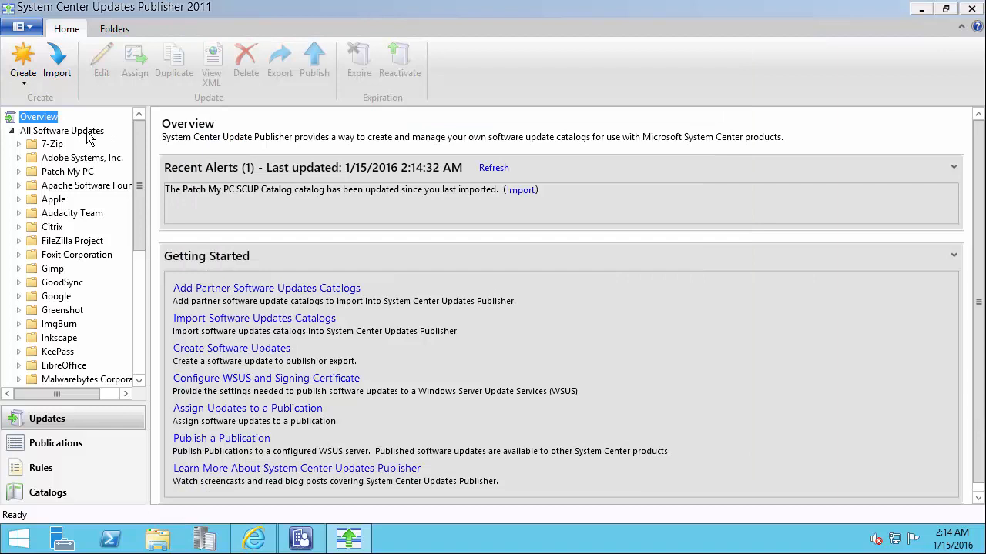
In All Software Updates, select Google Chrome 47.0.2526.111 together with 47.0.2526.106
{"action": "left_click", "coordinate": [61, 130]}
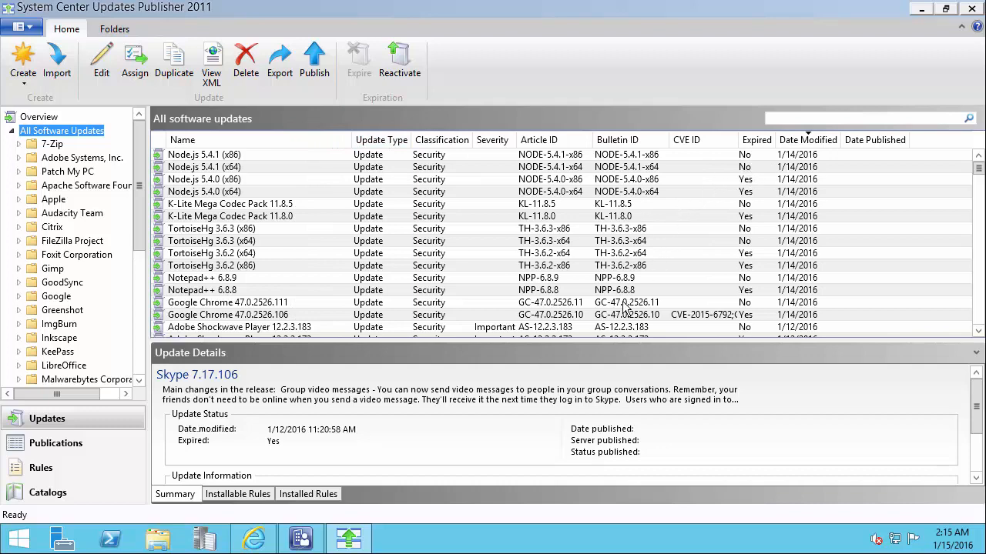
{"action": "left_click", "coordinate": [240, 539]}
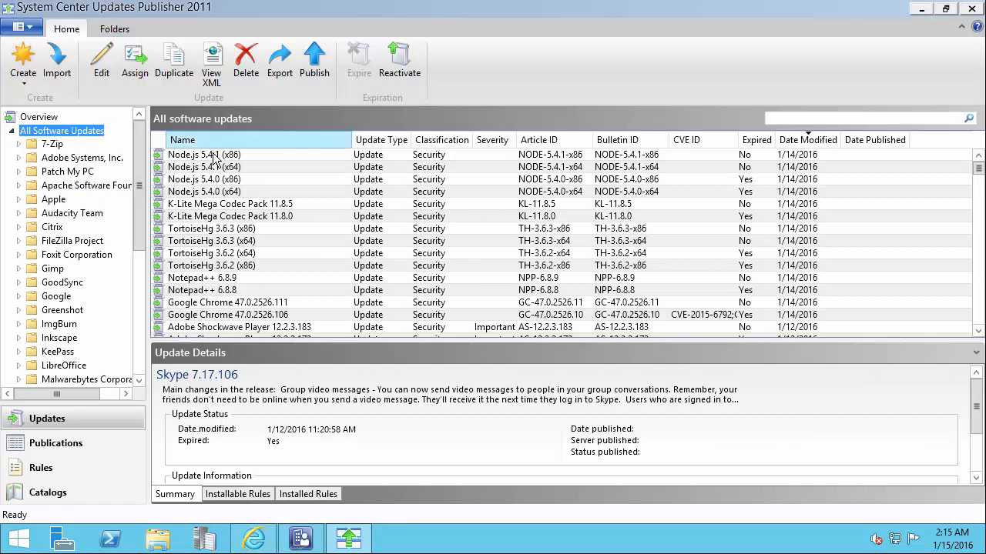
{"action": "left_click", "coordinate": [227, 302]}
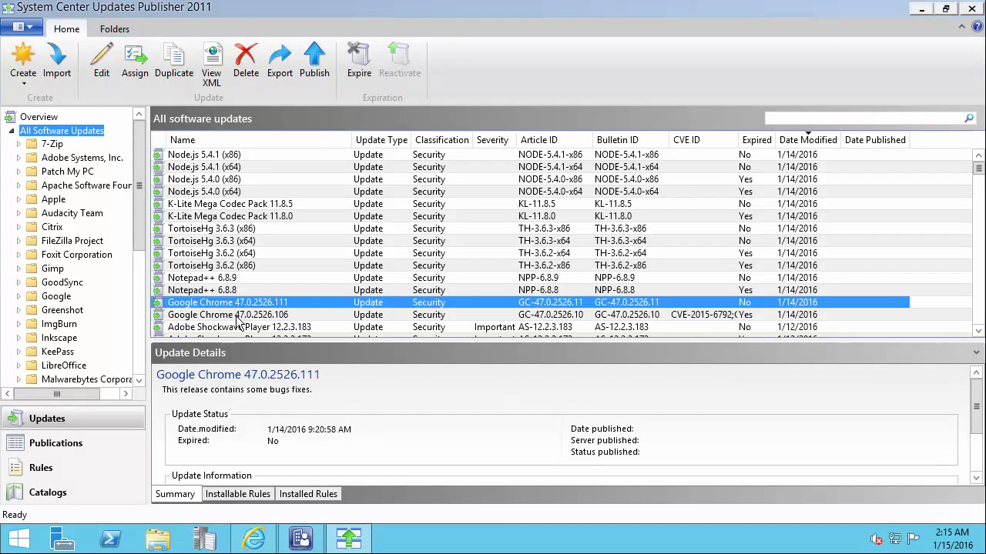
{"action": "left_click", "coordinate": [227, 314]}
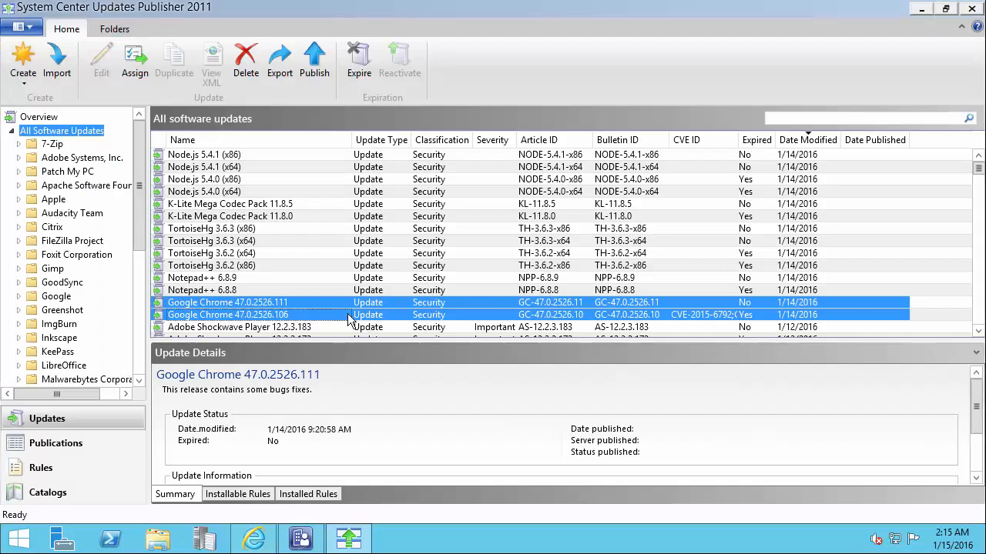
{"action": "left_click", "coordinate": [227, 314]}
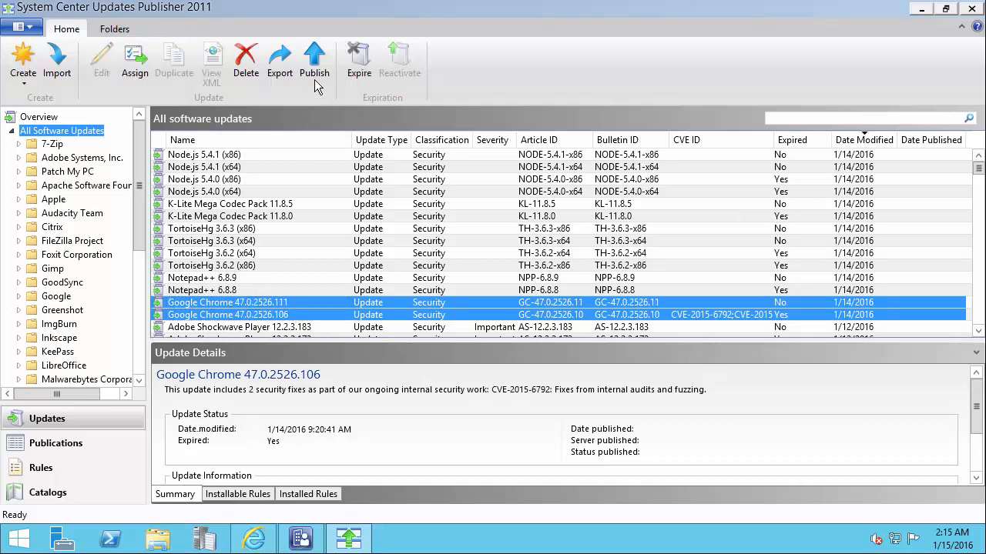
Publish both Chrome 47 updates with Full Content, always accepting Google Inc content
{"action": "left_click", "coordinate": [314, 58]}
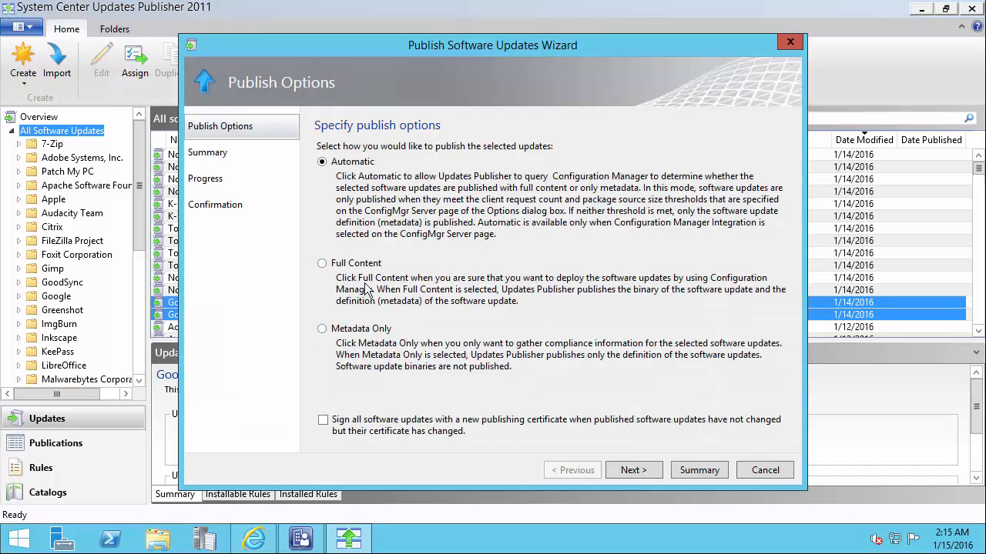
{"action": "left_click", "coordinate": [322, 262]}
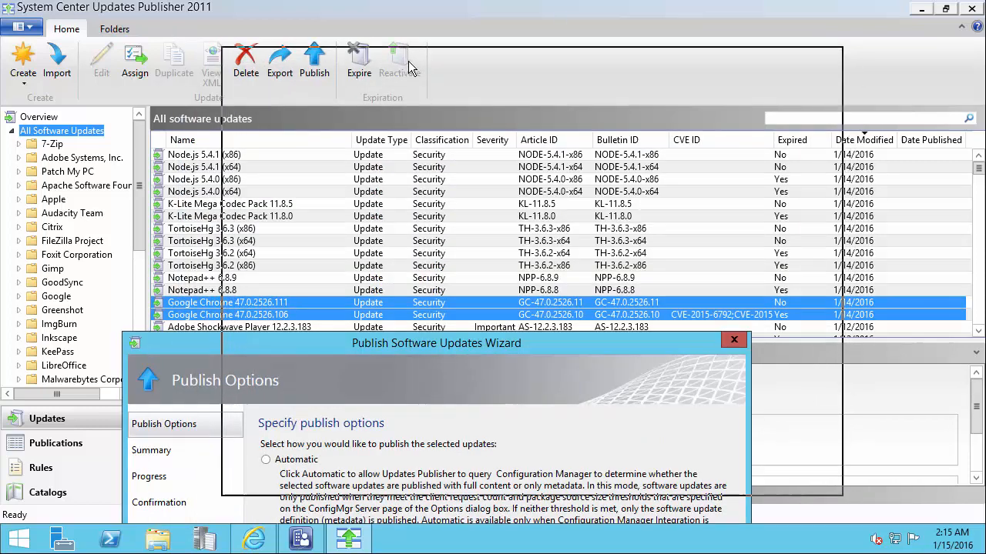
{"action": "left_click", "coordinate": [633, 469]}
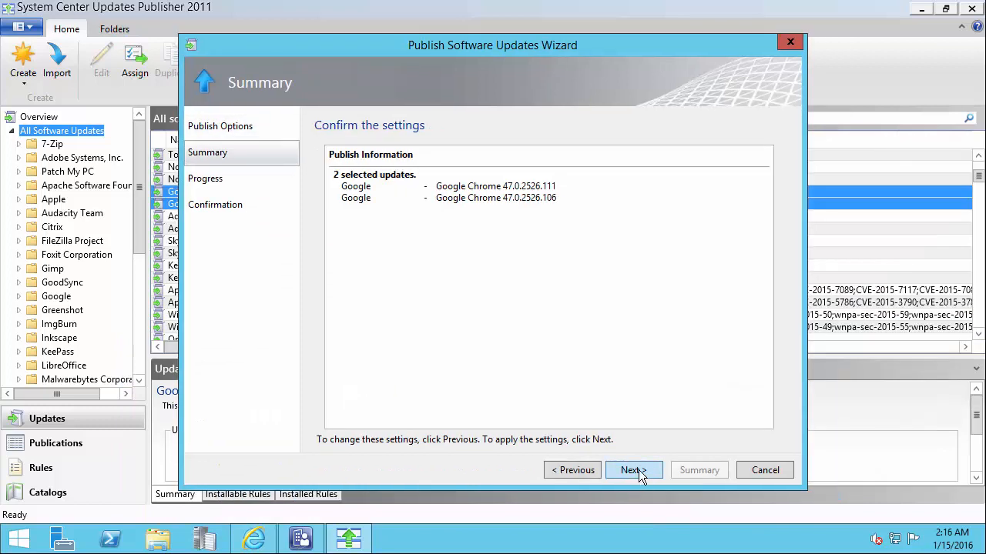
{"action": "left_click", "coordinate": [634, 470]}
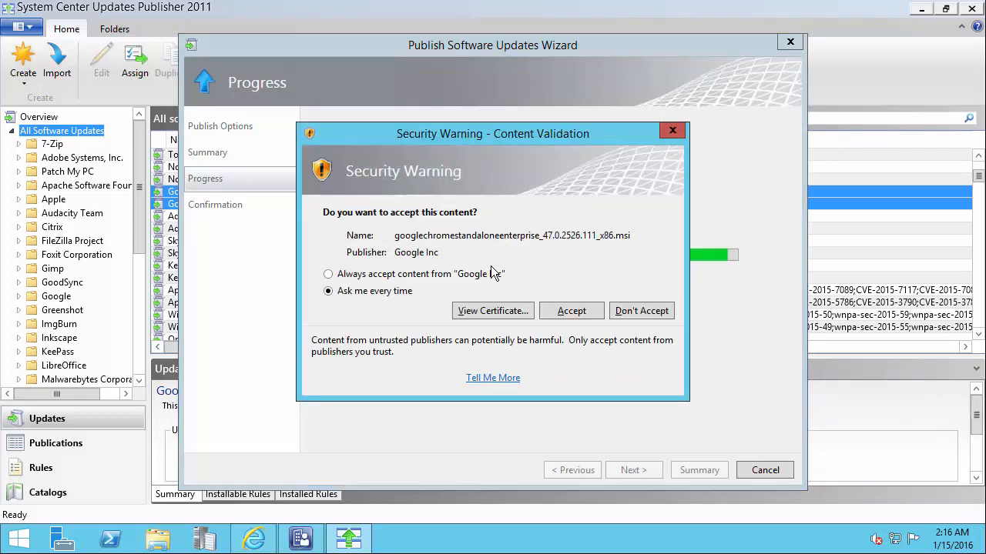
{"action": "left_click", "coordinate": [328, 274]}
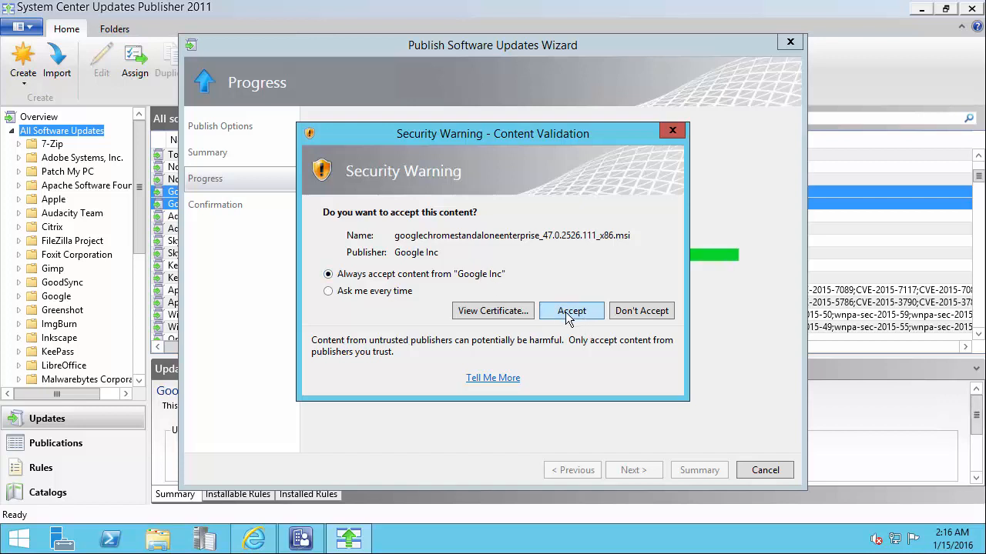
{"action": "left_click", "coordinate": [571, 311]}
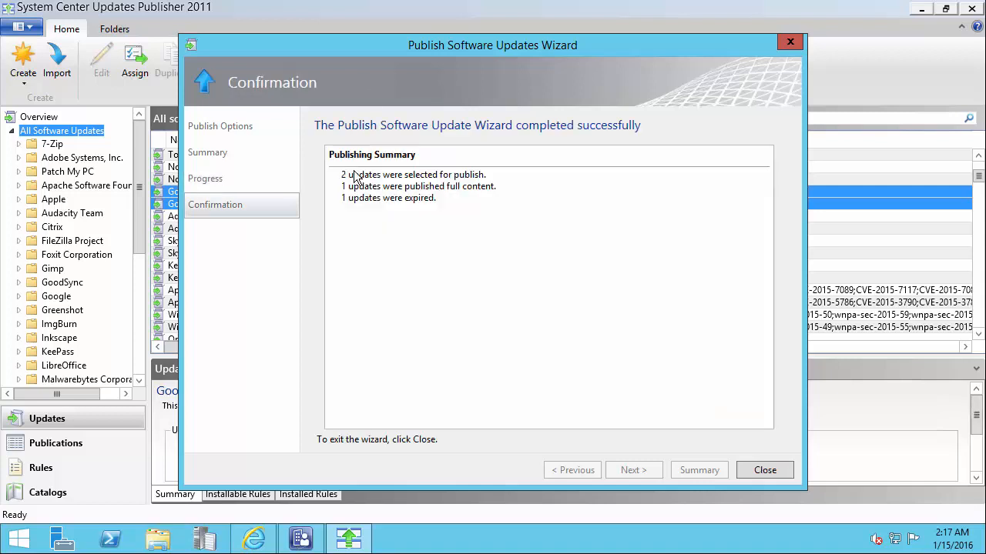
{"action": "left_click", "coordinate": [764, 470]}
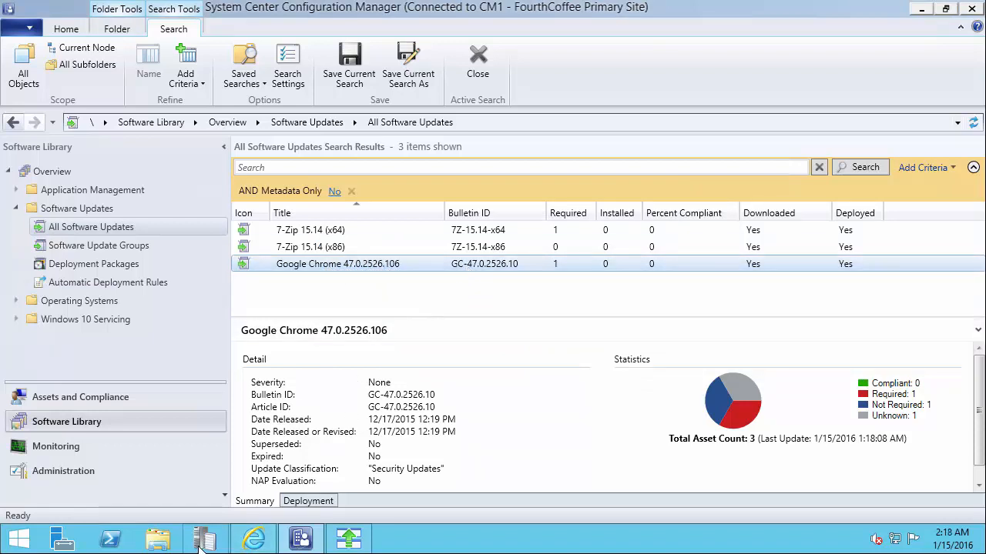
{"action": "mouse_move", "coordinate": [362, 247]}
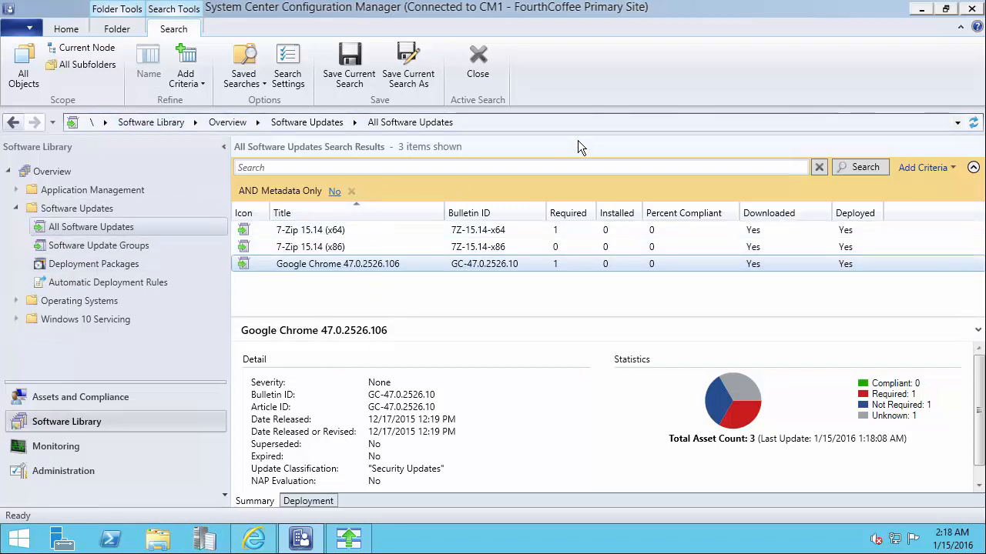
{"action": "mouse_move", "coordinate": [836, 168]}
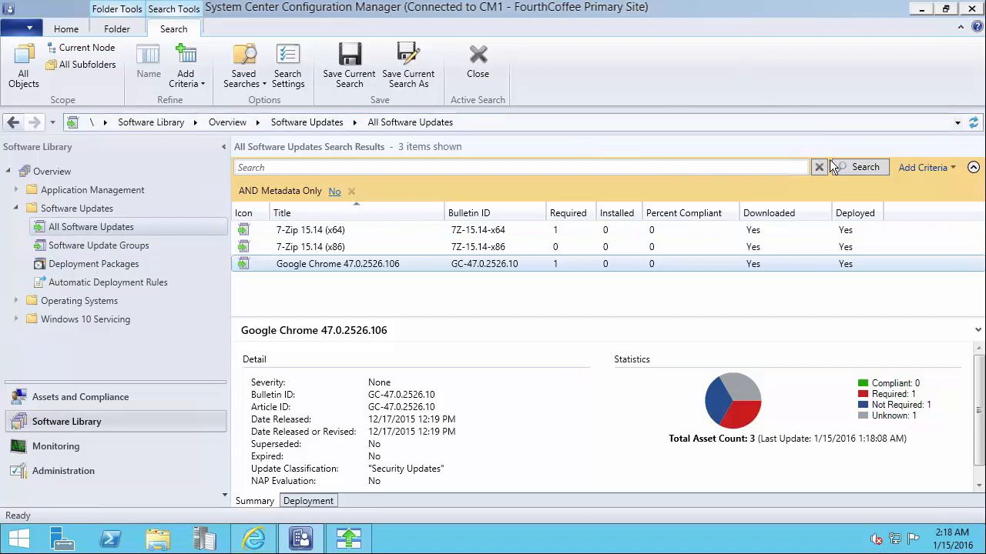
Rerun the software update search and inspect Chrome 47.0.2526.106 and .111 details
{"action": "left_click", "coordinate": [335, 229]}
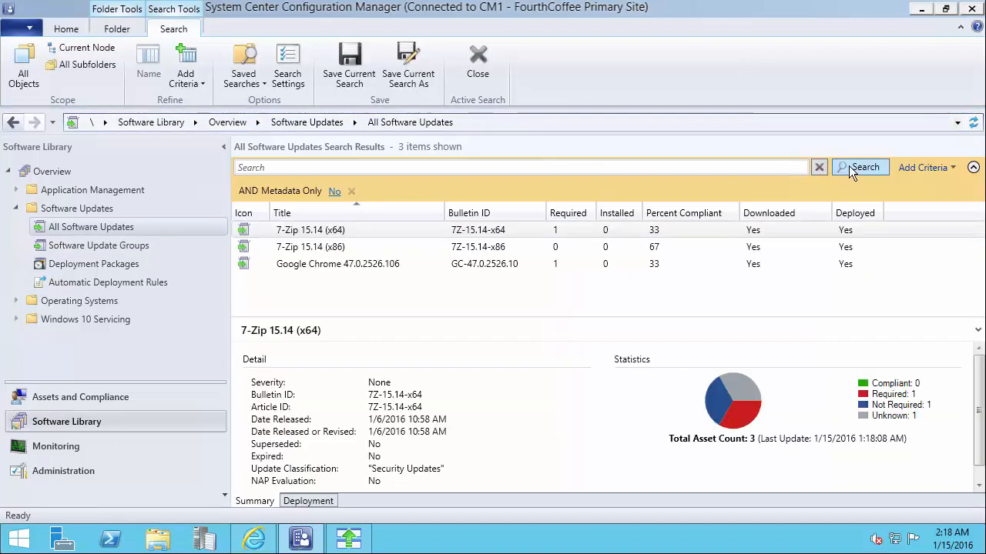
{"action": "left_click", "coordinate": [859, 168]}
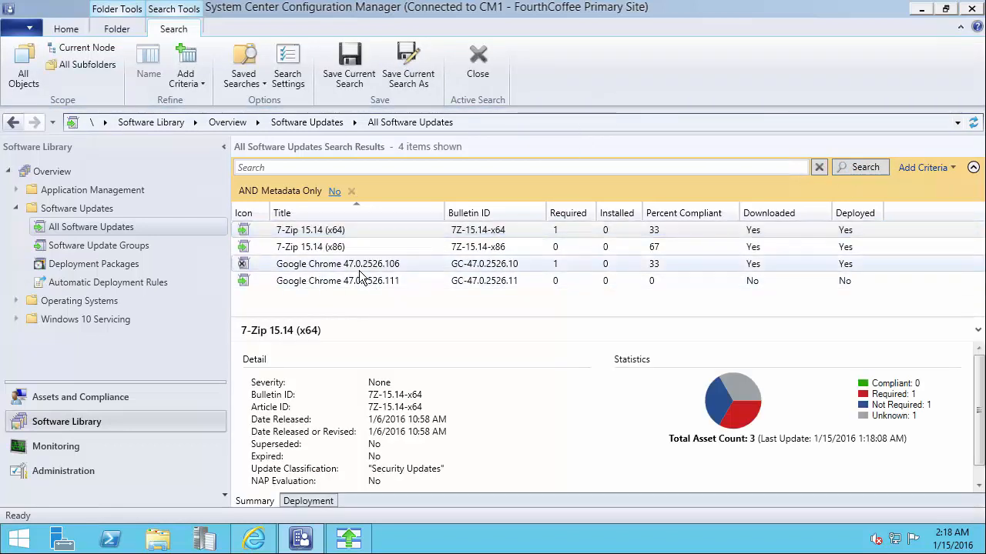
{"action": "left_click", "coordinate": [338, 264]}
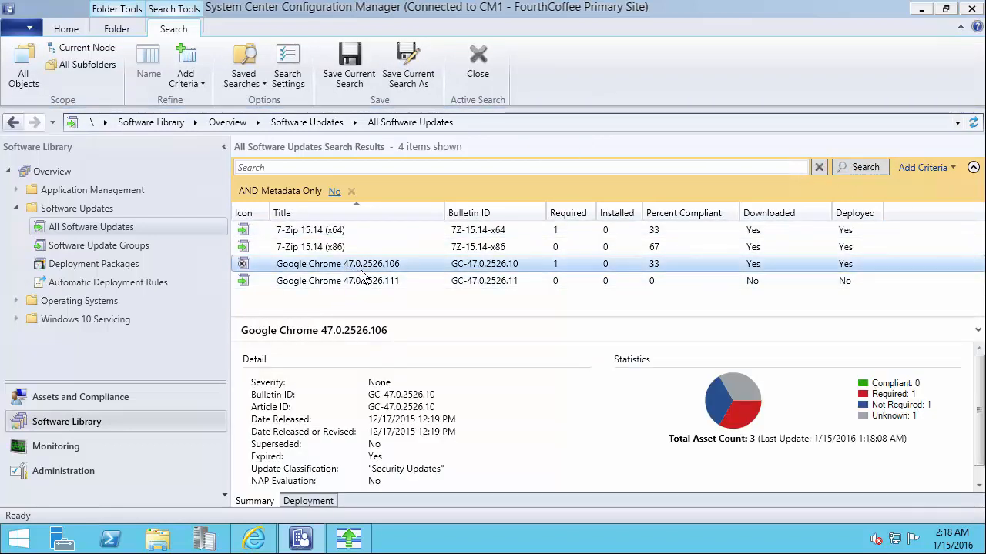
{"action": "mouse_move", "coordinate": [236, 260]}
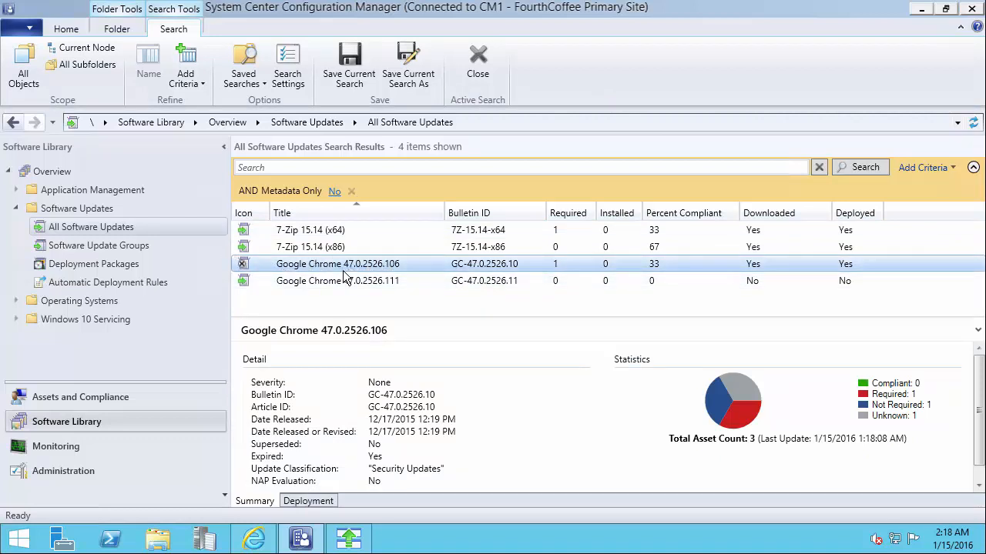
{"action": "left_click", "coordinate": [337, 280]}
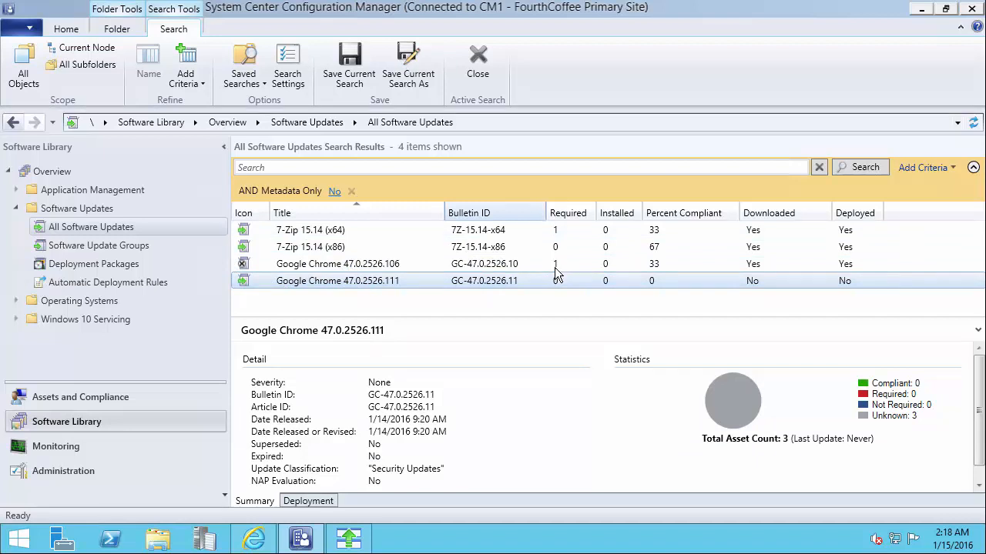
{"action": "mouse_move", "coordinate": [466, 284]}
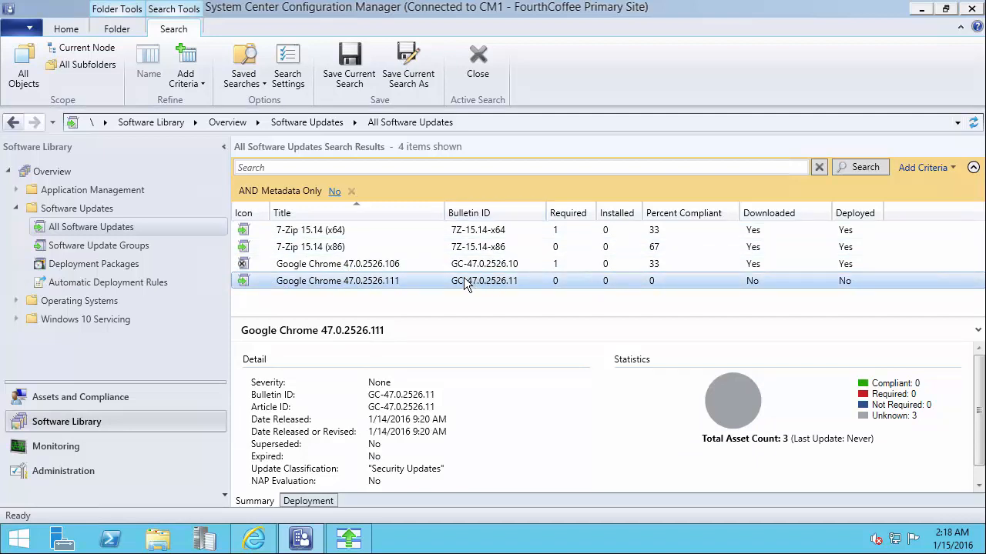
{"action": "left_click", "coordinate": [337, 263]}
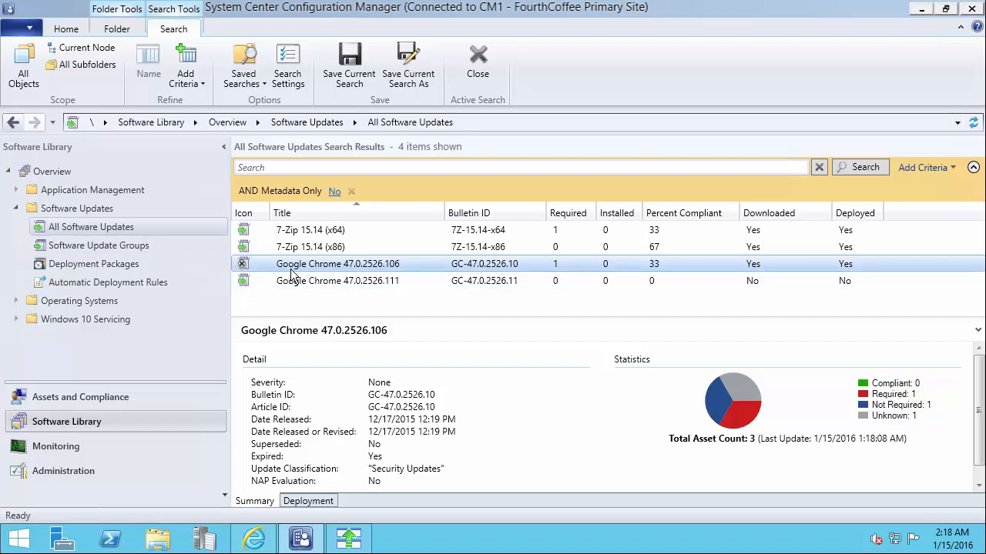
{"action": "mouse_move", "coordinate": [465, 270]}
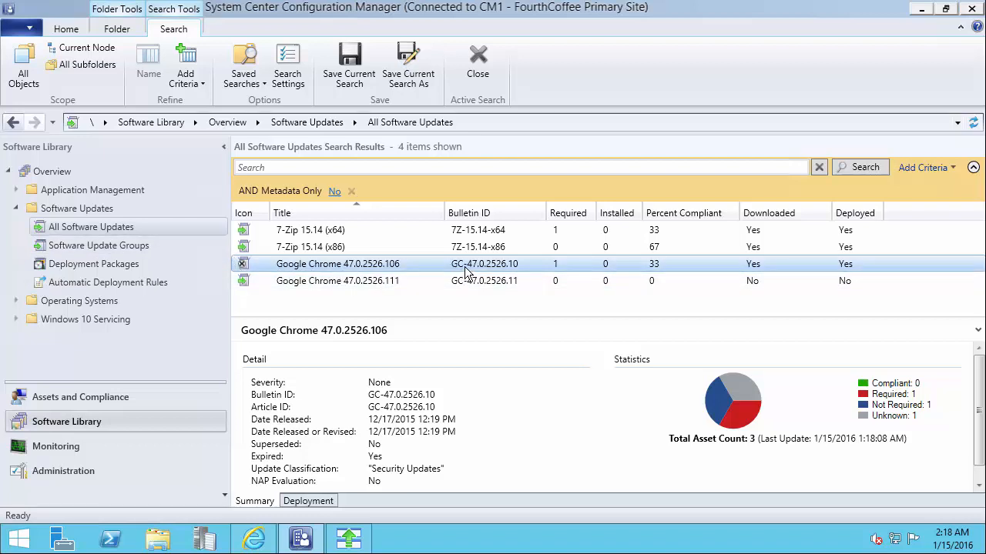
{"action": "mouse_move", "coordinate": [854, 265]}
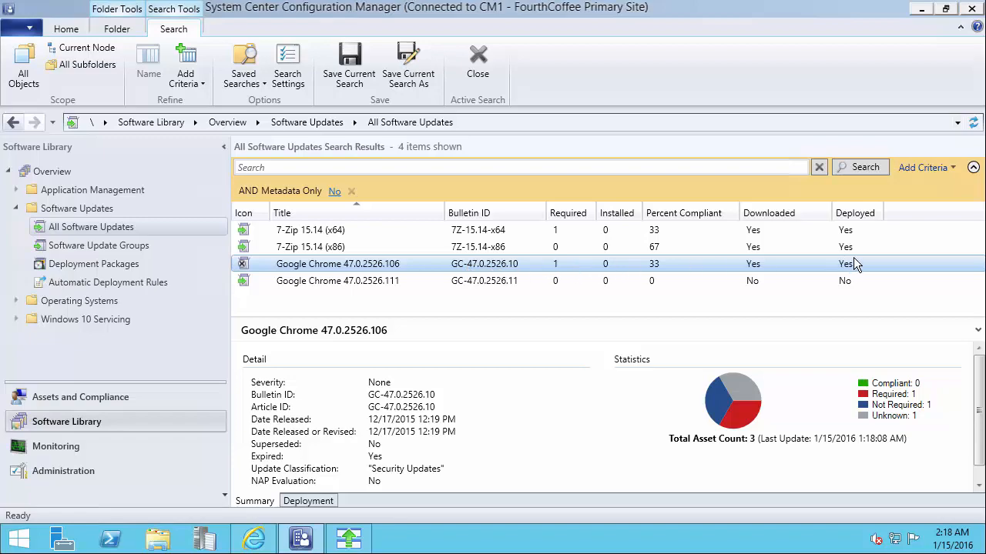